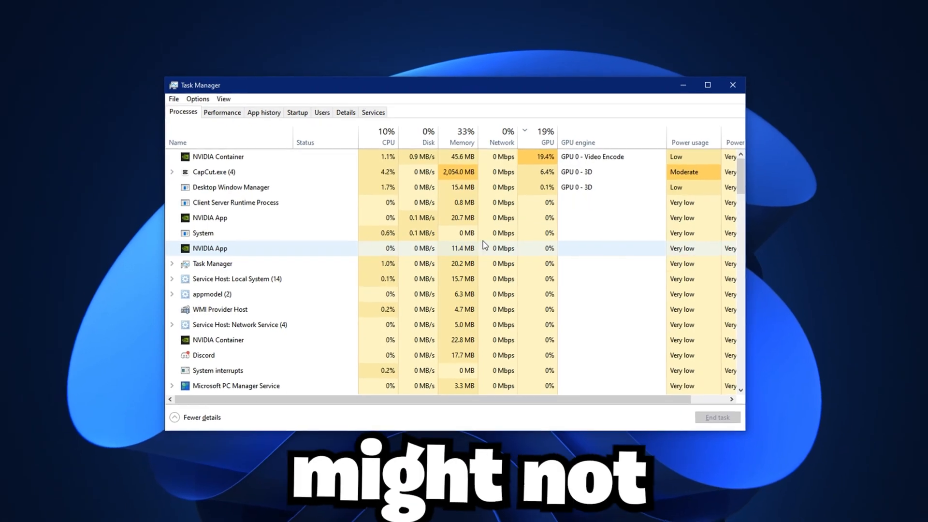
Bring up the Turn Windows features on or off dialog
left_click(223, 112)
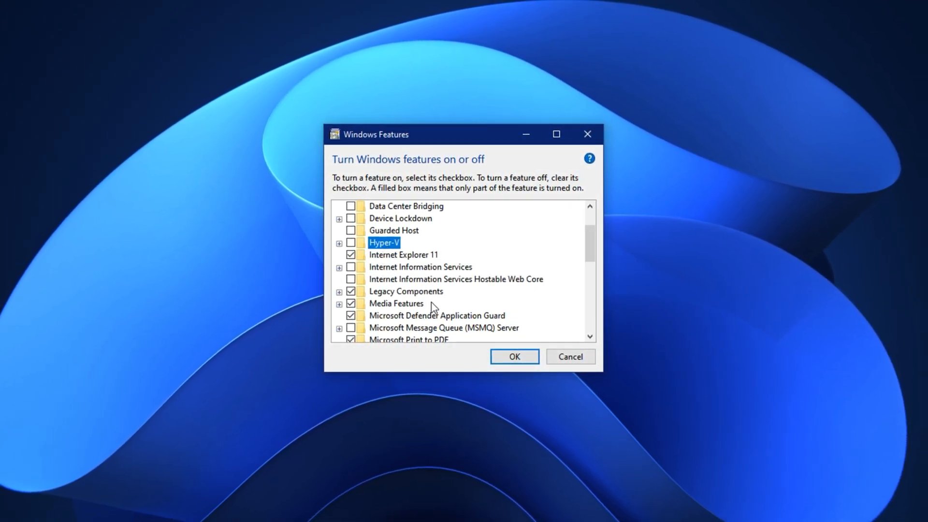
mouse_move(362, 256)
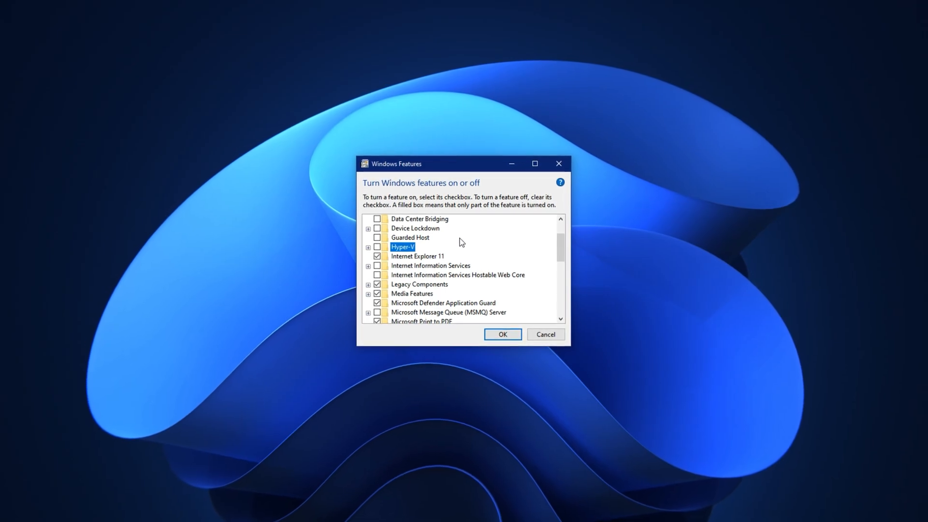
left_click(10, 512)
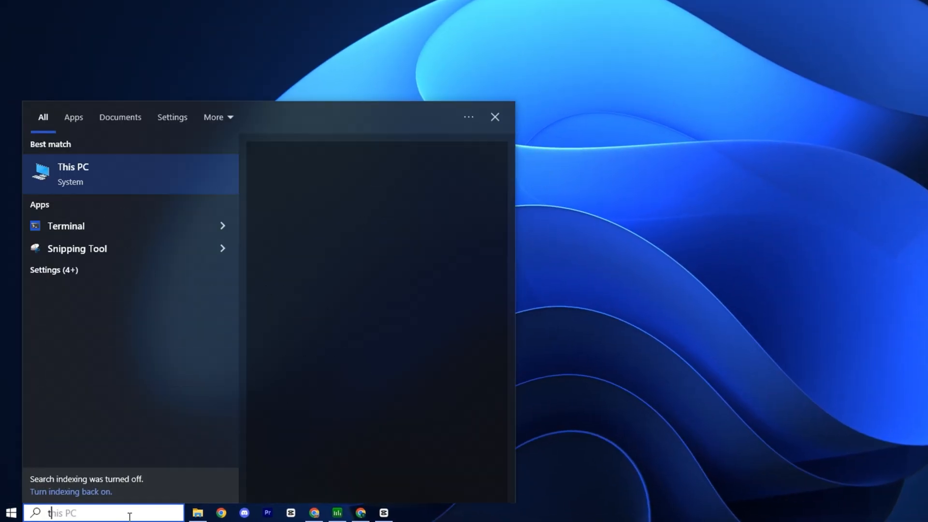
type("turn windows features on or off")
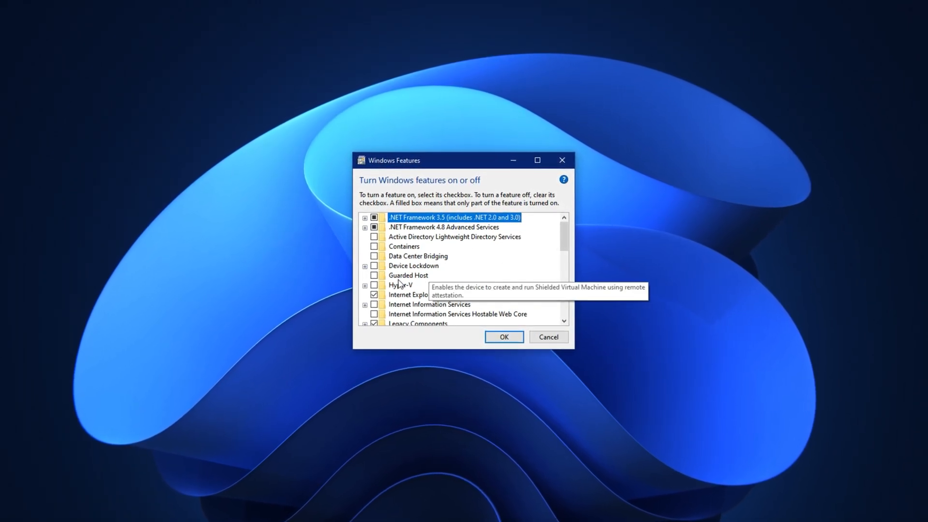
left_click(399, 286)
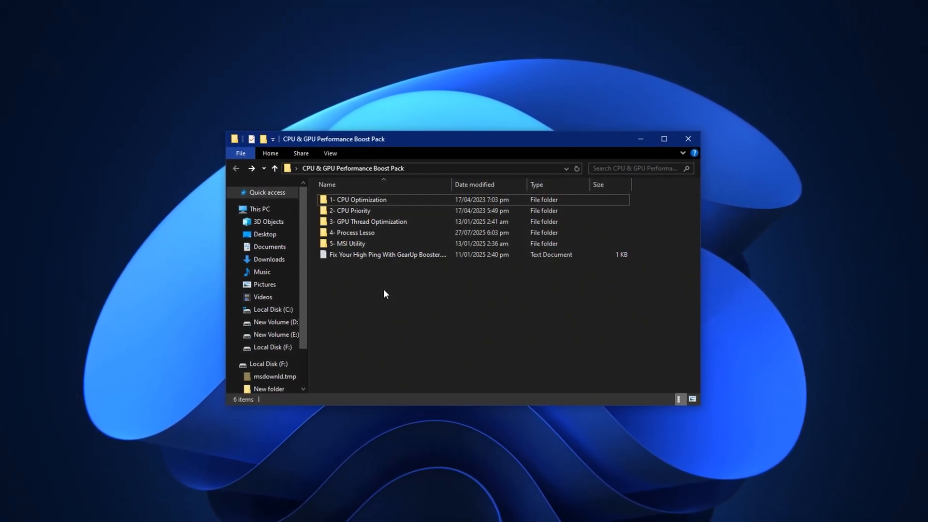
left_click_drag(334, 138, 339, 143)
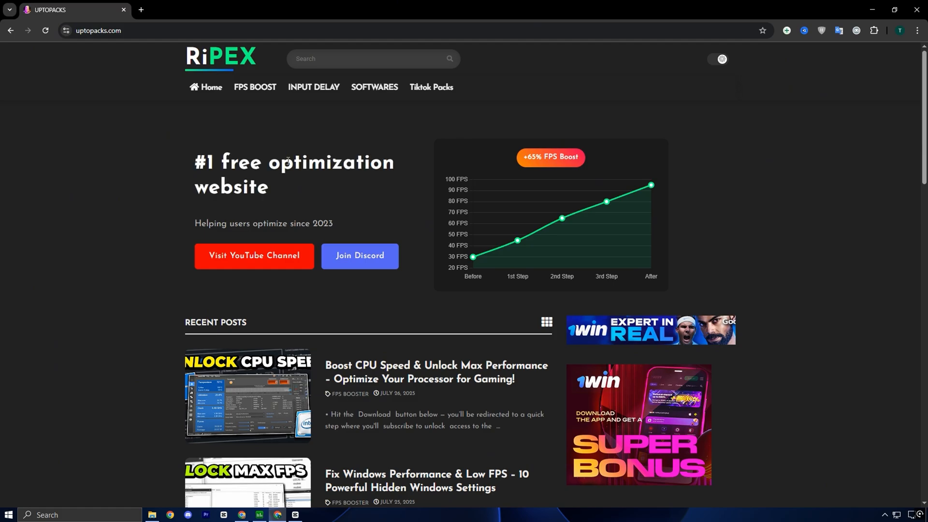
scroll("down", 3)
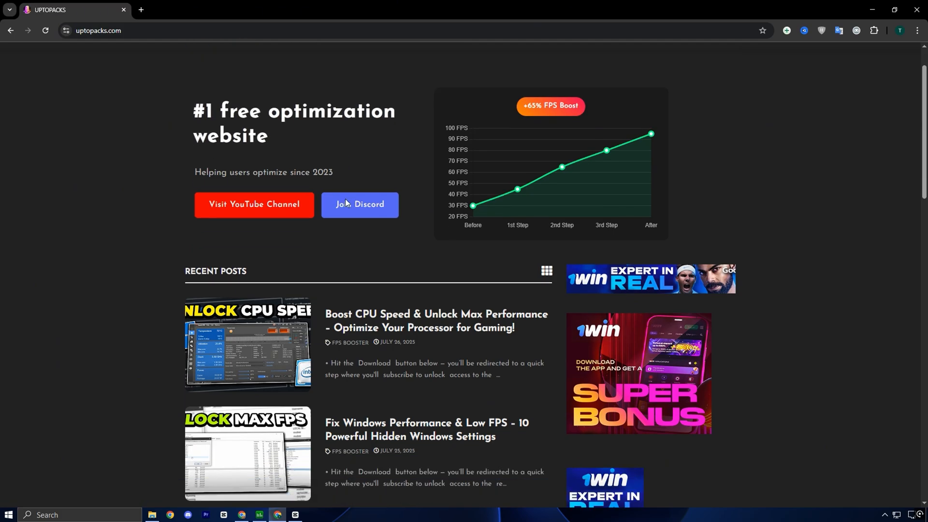
scroll("down", 3)
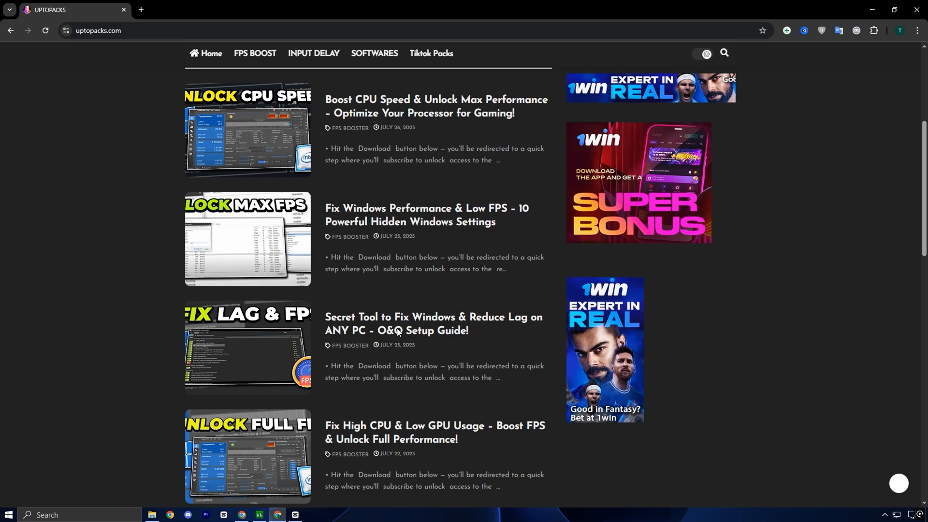
scroll("up", 3)
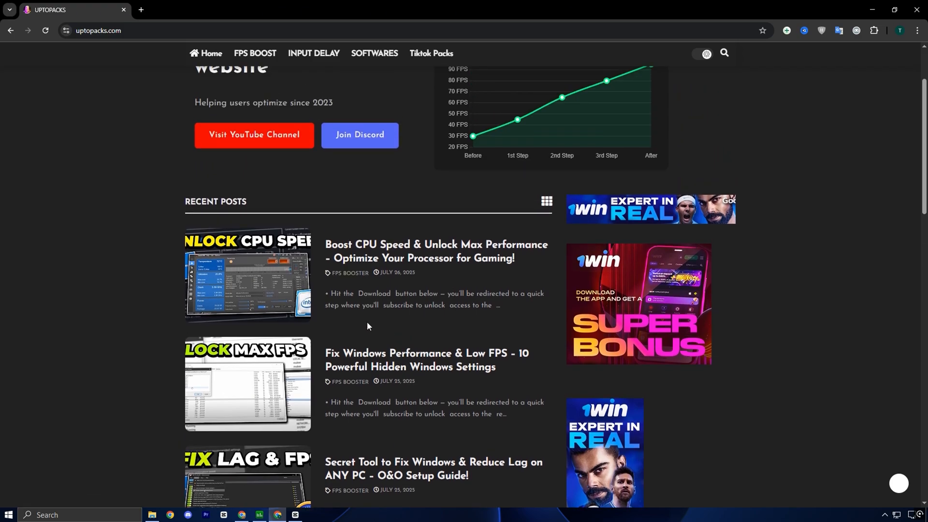
mouse_move(428, 329)
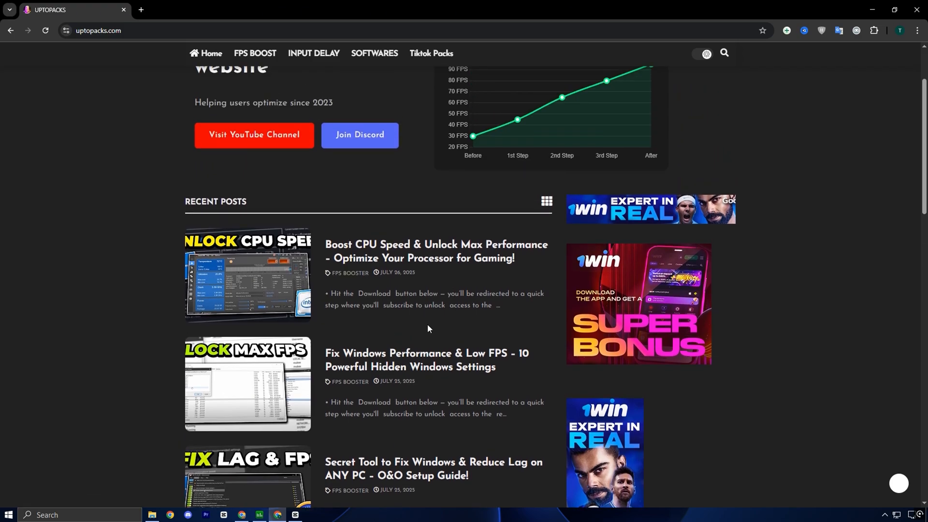
mouse_move(916, 10)
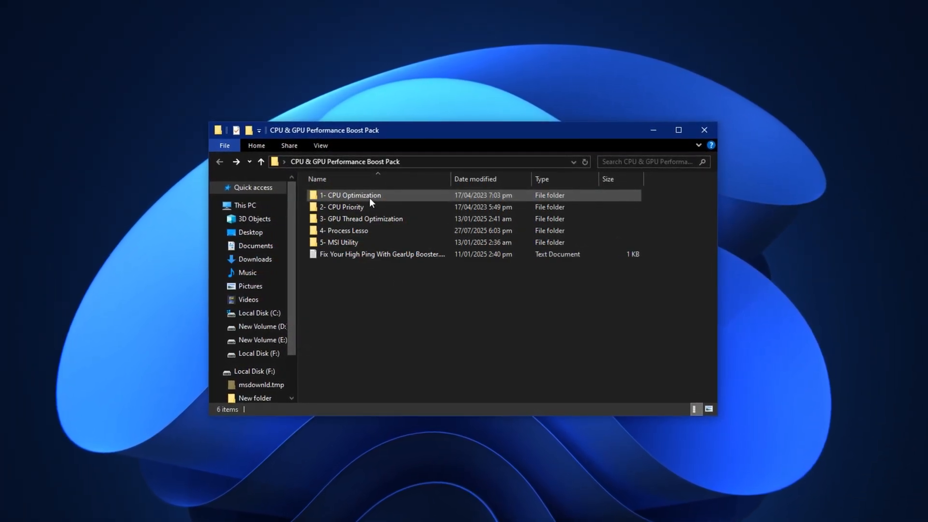
double_click(351, 194)
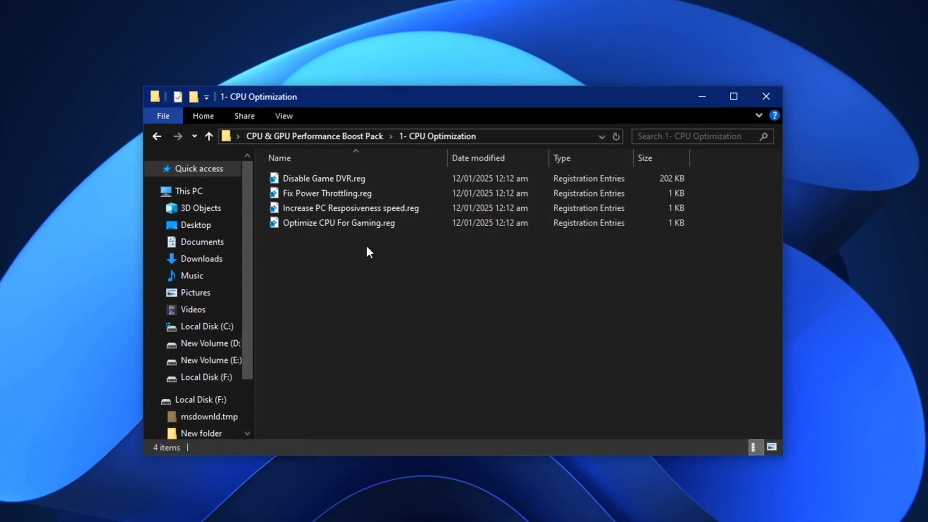
left_click(348, 206)
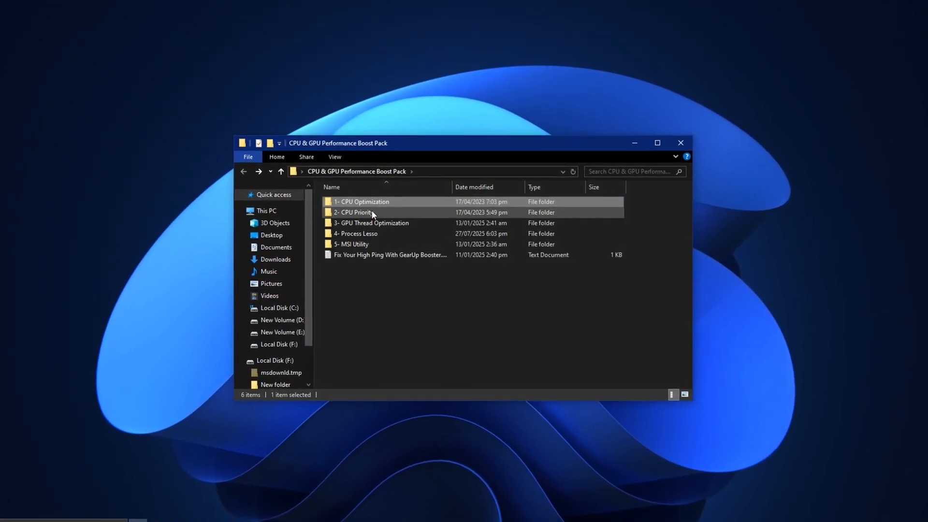
Go into 2- CPU Priority > INTEL and select the Intel Priority.reg file
double_click(353, 212)
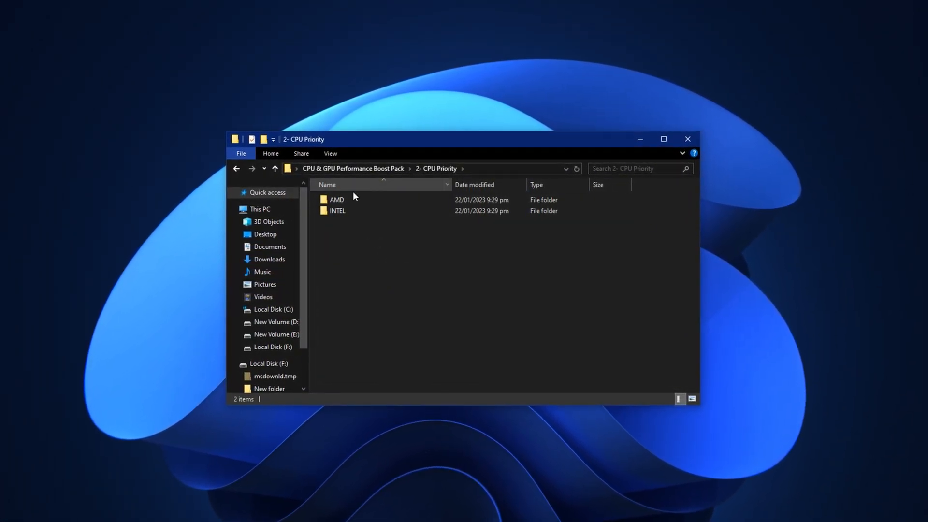
left_click(337, 210)
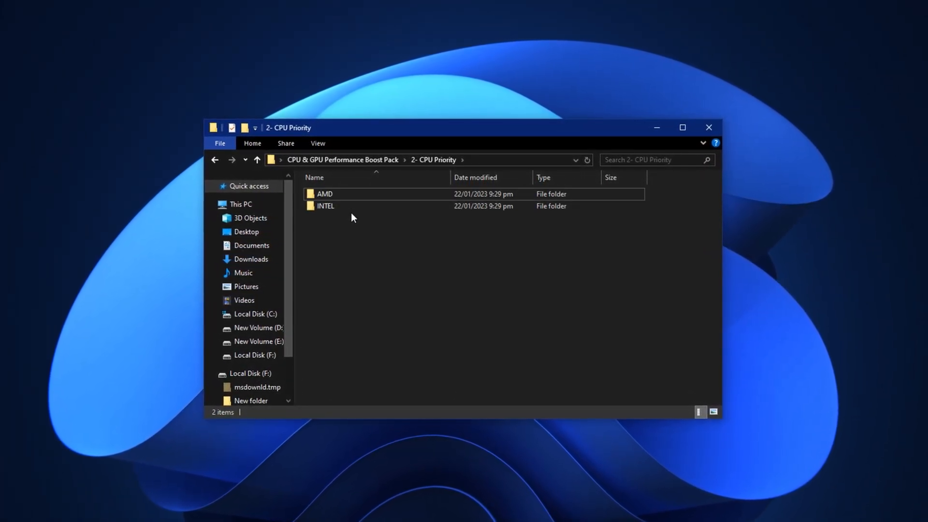
double_click(325, 206)
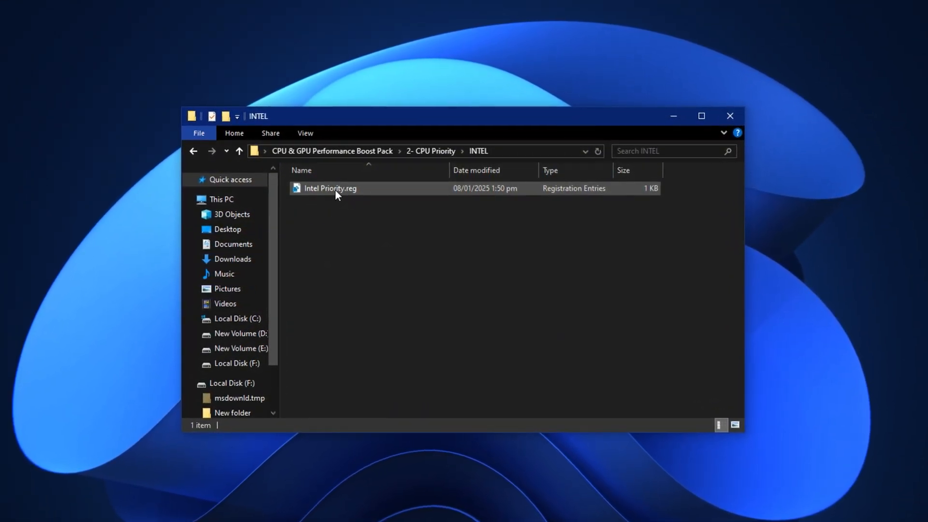
left_click(330, 188)
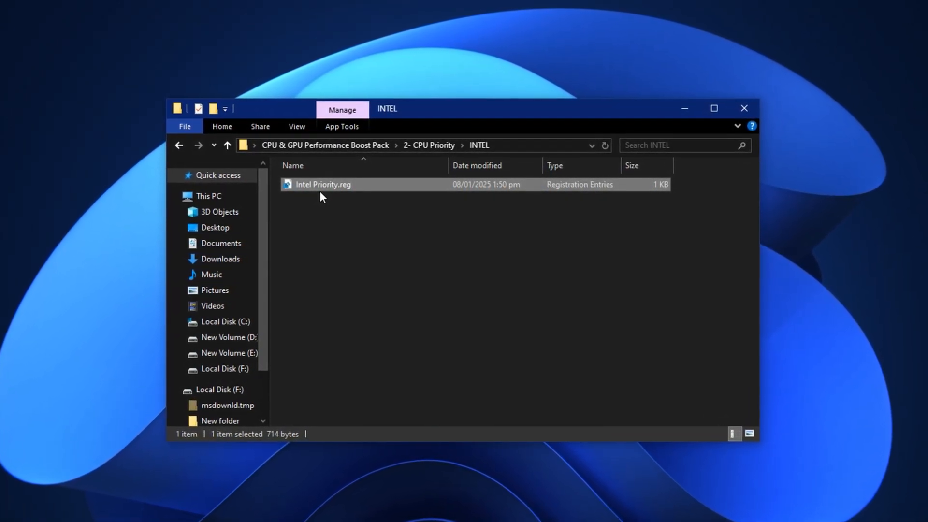
Navigate over to the 3- GPU Thread Optimization folder with the AMD, Intel and NVIDIA files
left_click(226, 145)
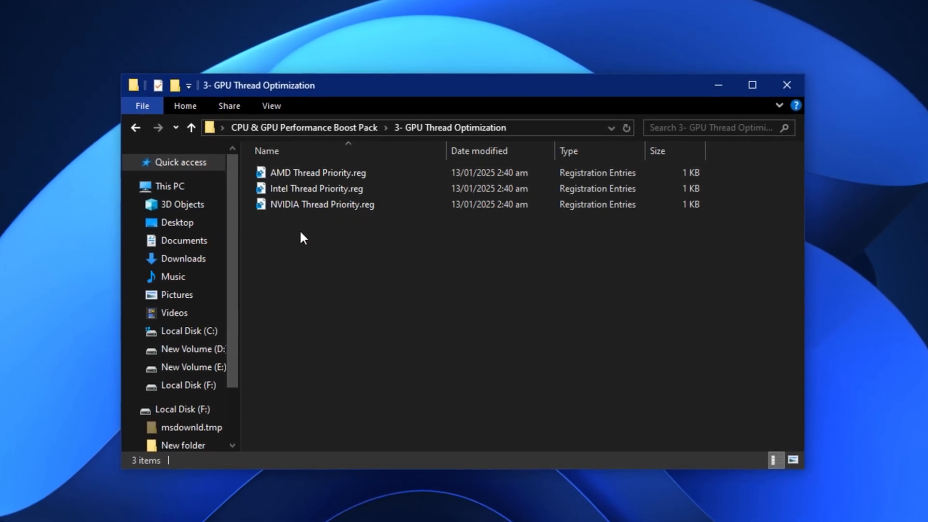
Return to the Boost Pack folder and run processlassosetup64.exe from 4- Process Lasso
left_click(184, 123)
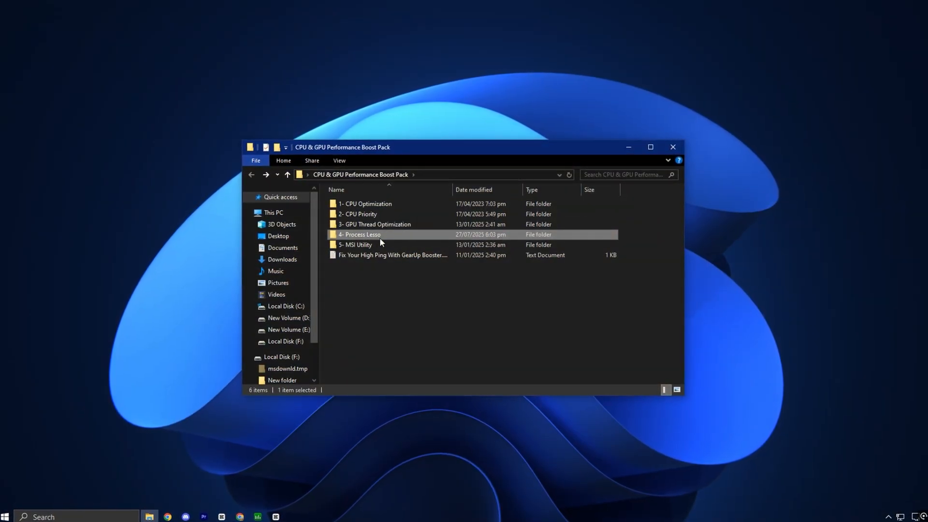
double_click(360, 234)
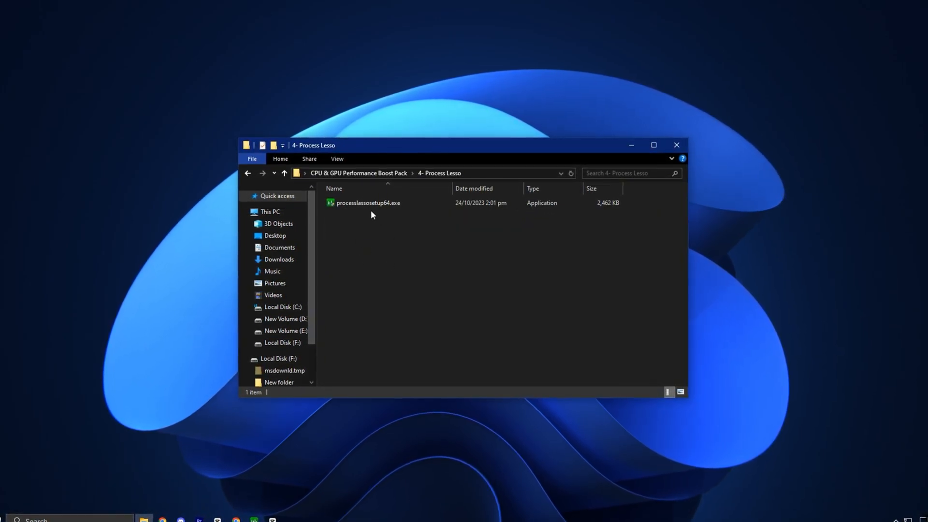
left_click(367, 202)
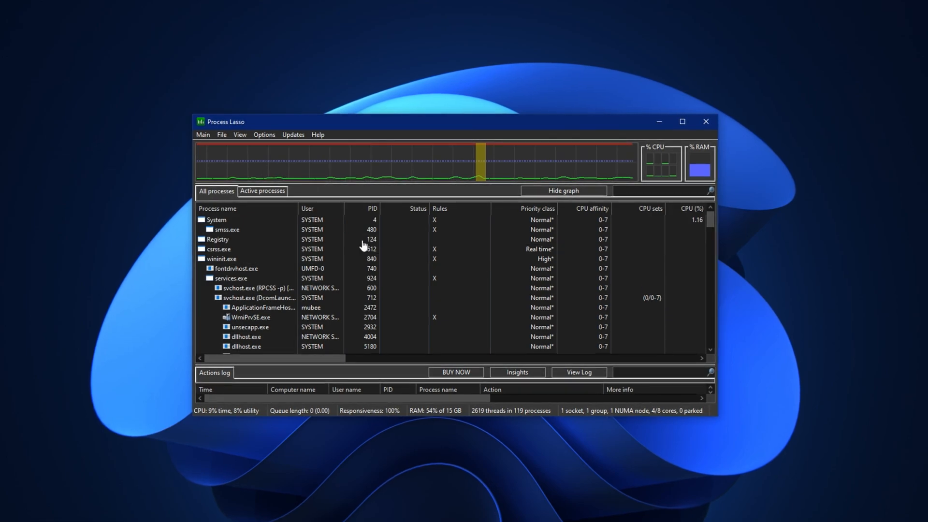
left_click(202, 133)
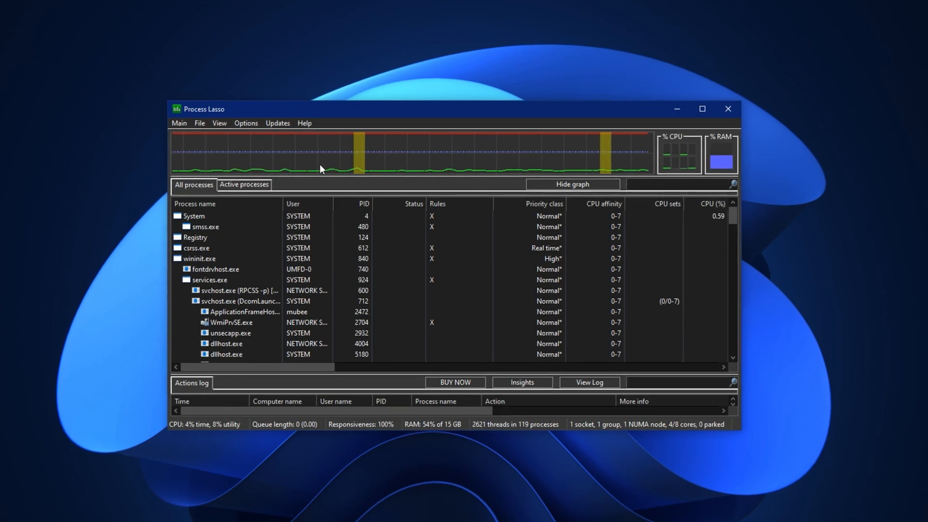
left_click(176, 123)
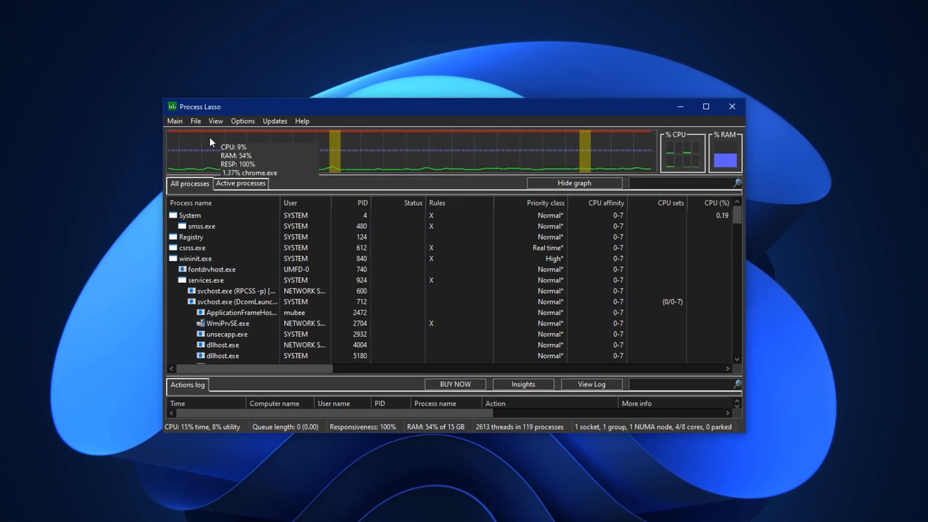
left_click(173, 120)
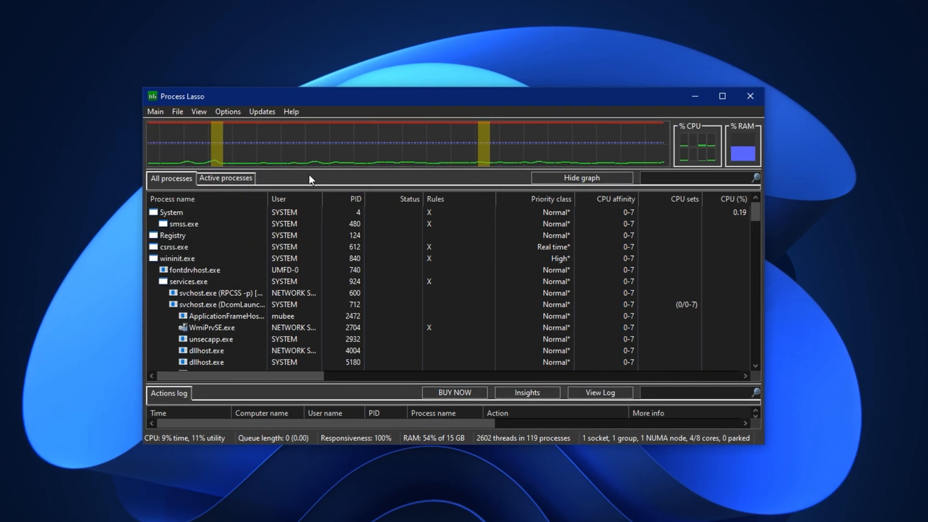
left_click(189, 282)
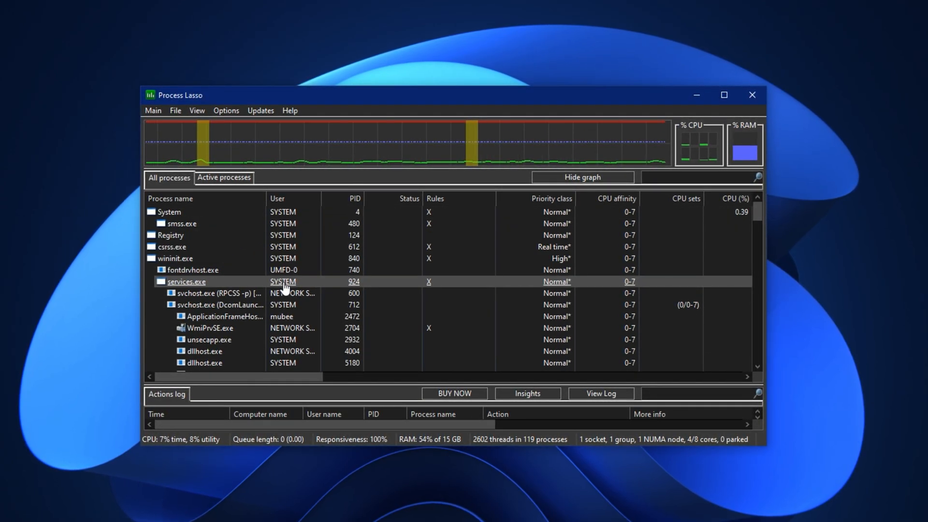
left_click(170, 246)
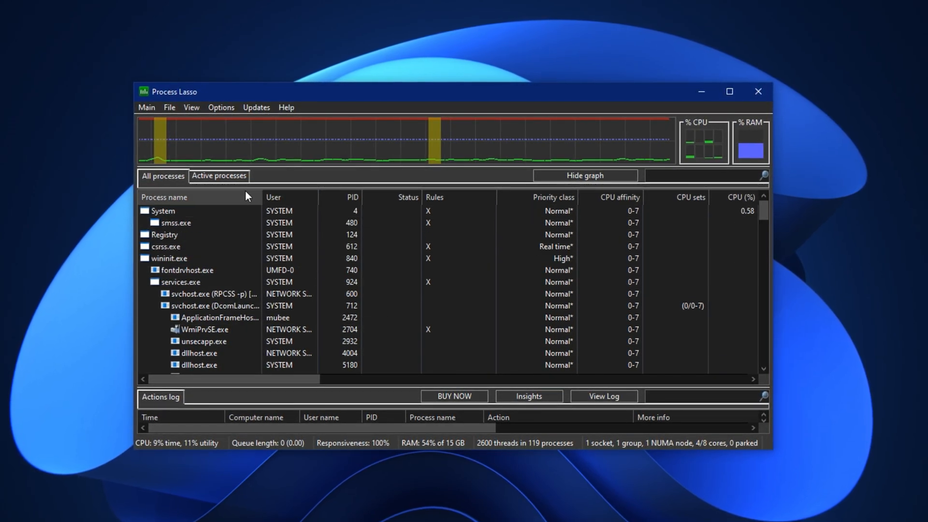
Filter to active processes and view Discord.exe's CPU Affinity 'Always' options with all eight CPUs checked
left_click(217, 175)
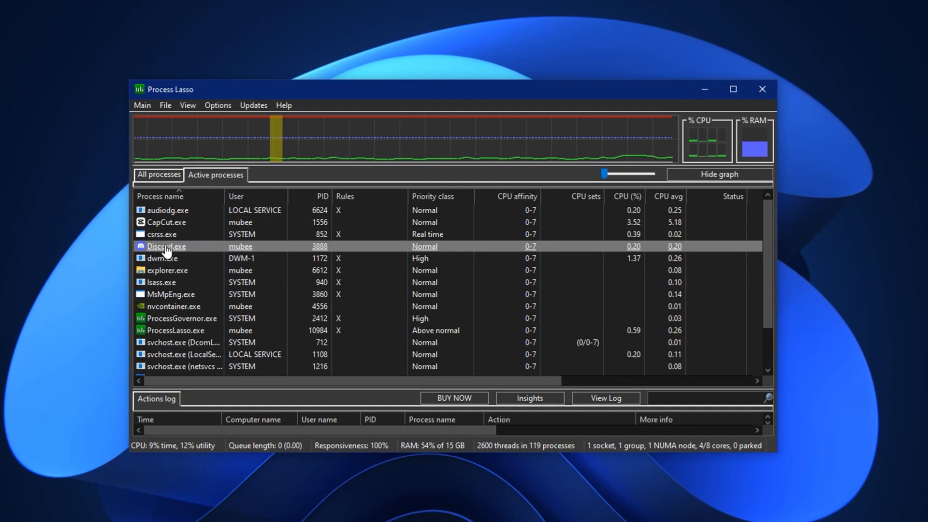
right_click(165, 247)
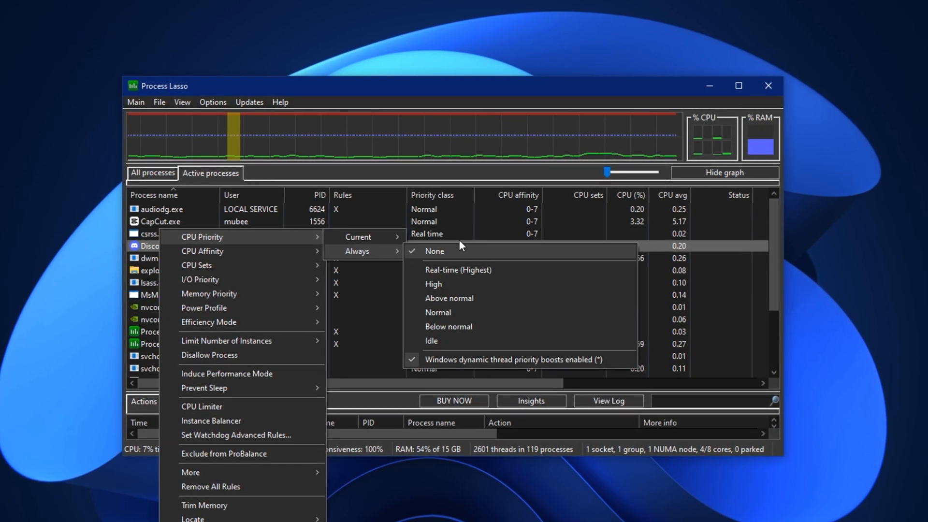
mouse_move(433, 284)
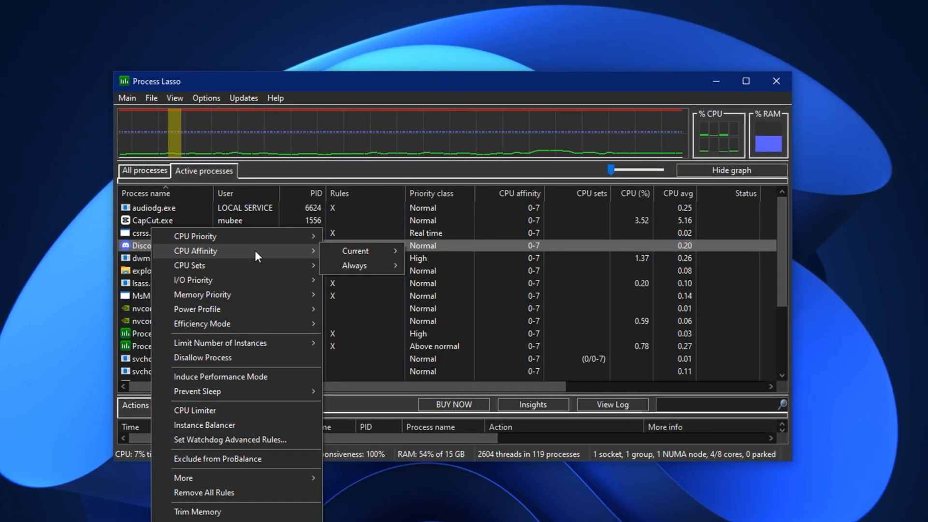
left_click(354, 265)
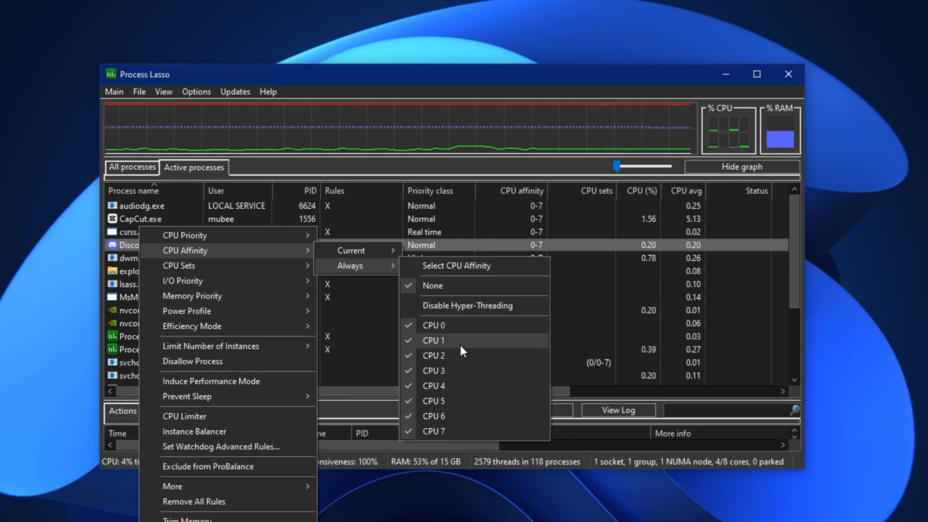
mouse_move(190, 295)
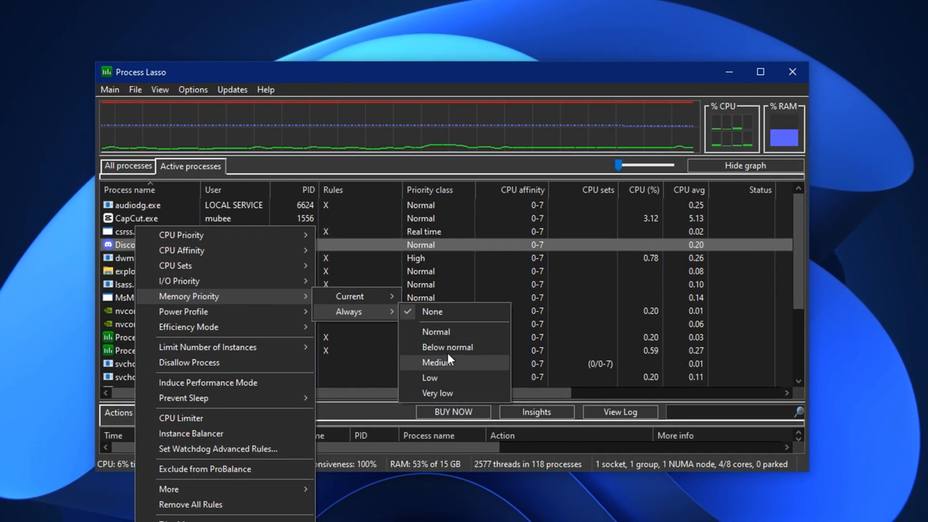
mouse_move(435, 331)
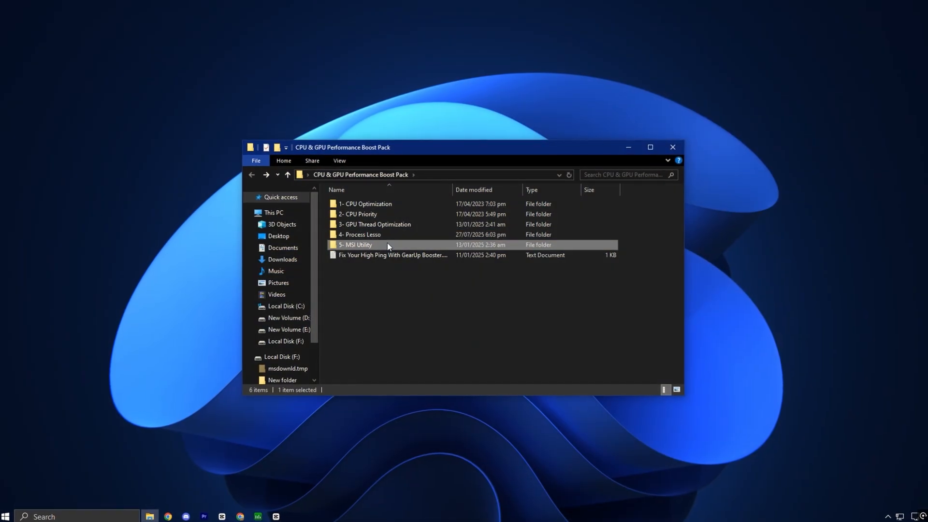
Launch MSI_util_v3.exe from the 5- MSI Utility folder
double_click(356, 245)
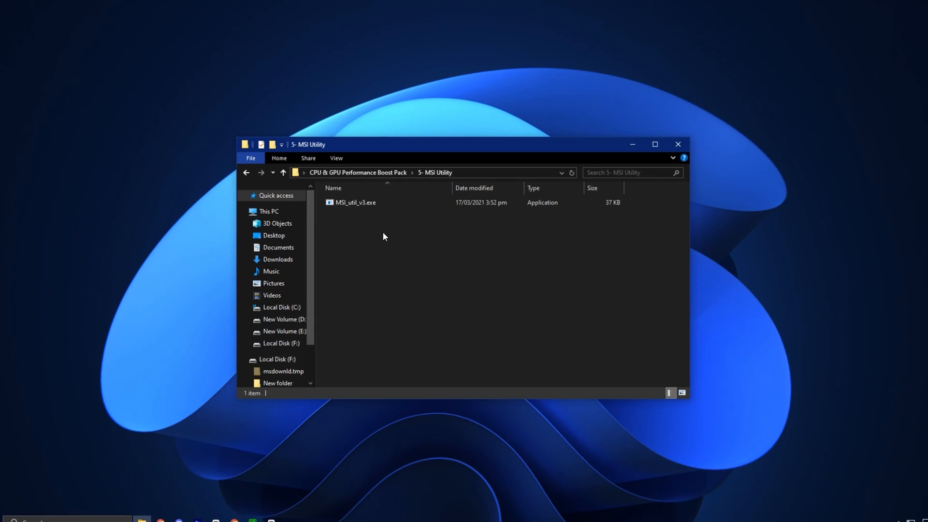
left_click(355, 202)
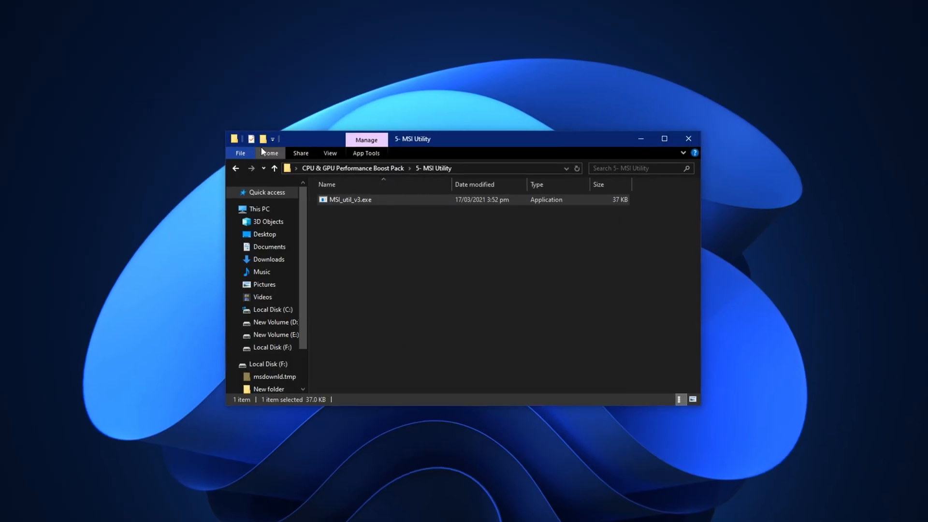
double_click(349, 199)
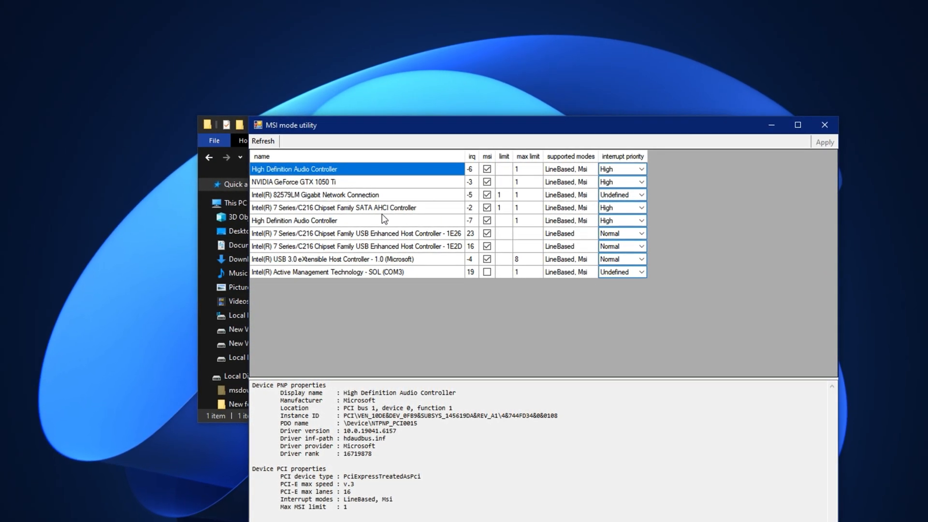
Check the NVIDIA GeForce GTX 1050 Ti's MSI mode and High interrupt priority, then close the utility
left_click(290, 182)
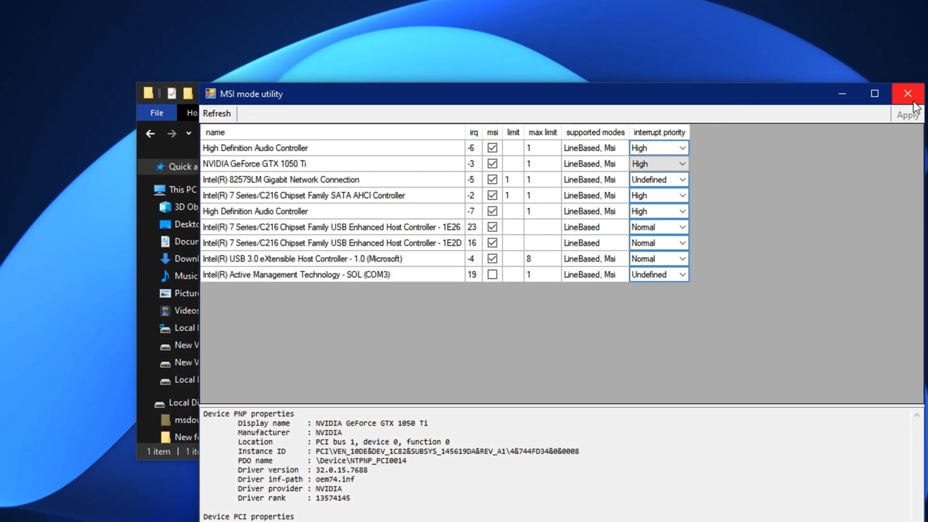
left_click(907, 93)
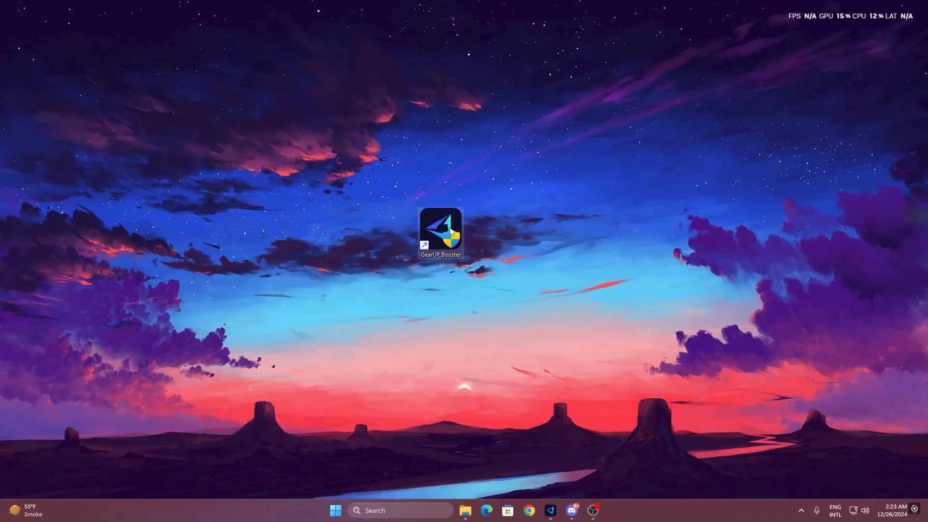
mouse_move(441, 234)
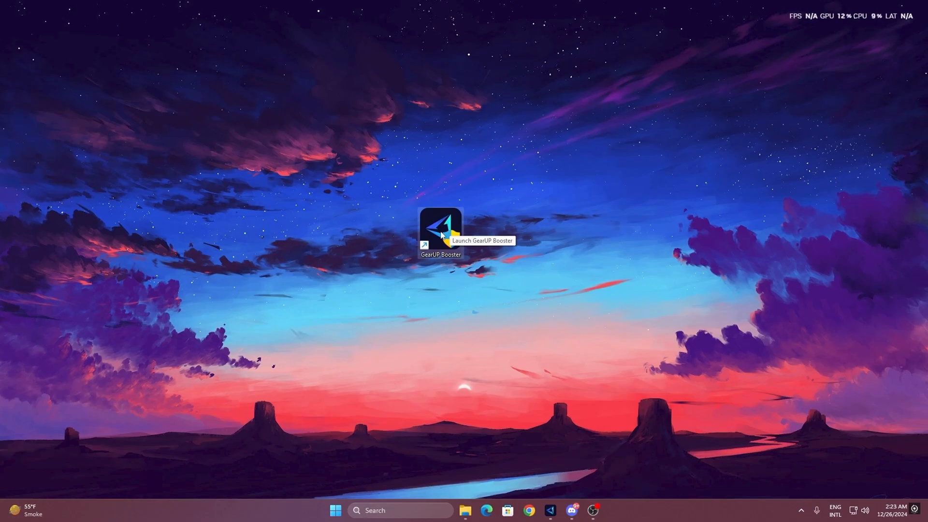
mouse_move(437, 239)
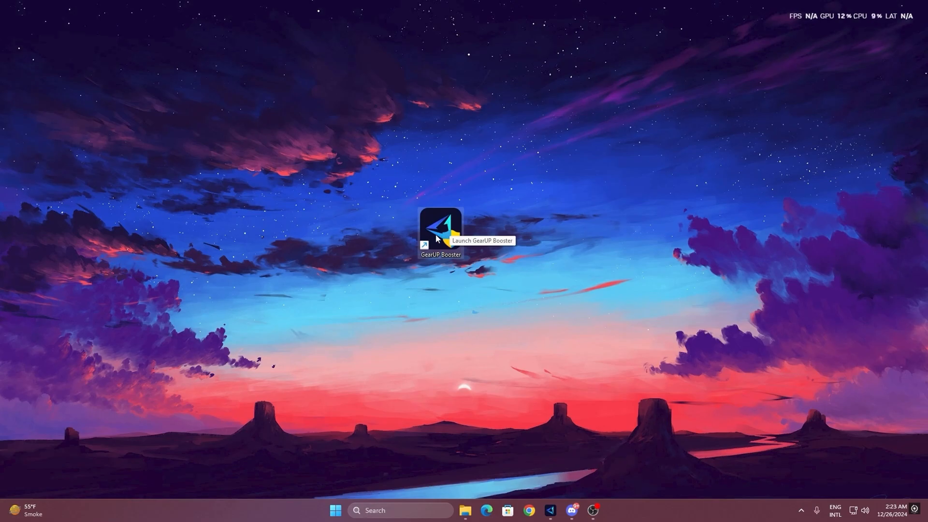
Start GearUP Booster from its desktop shortcut
double_click(441, 230)
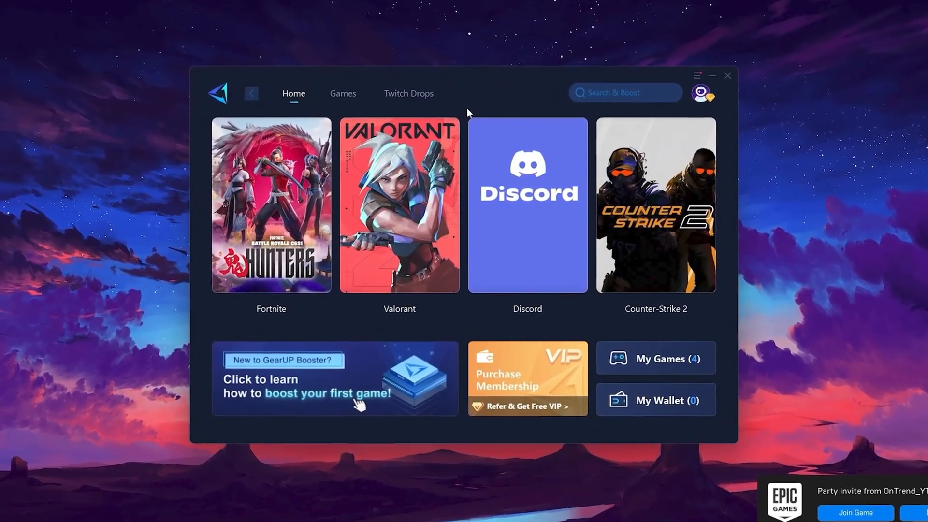
Browse the Games library, return Home and boost Fortnite on the Middle East server
left_click(702, 93)
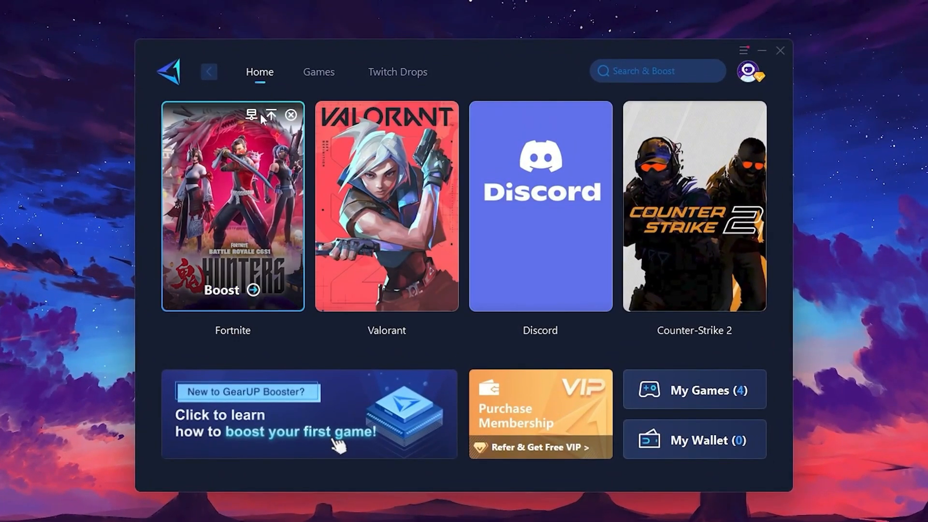
mouse_move(705, 186)
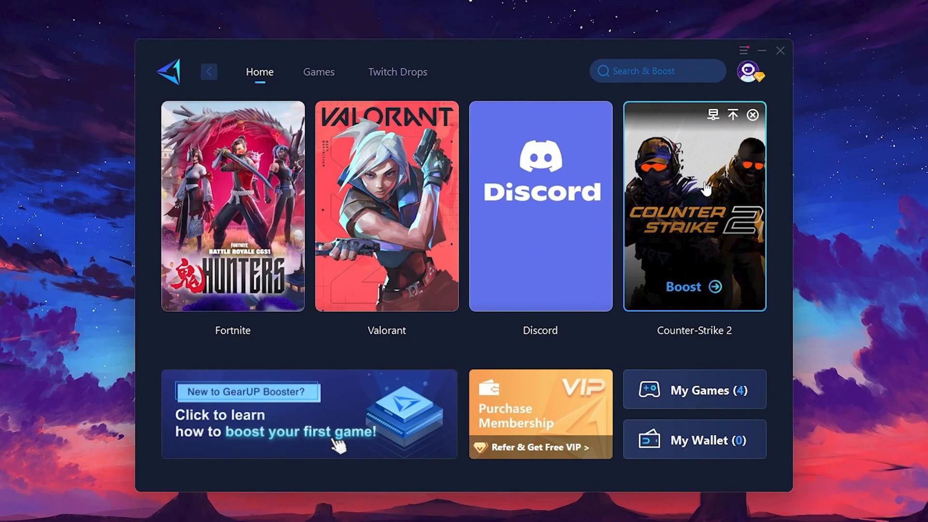
left_click(318, 72)
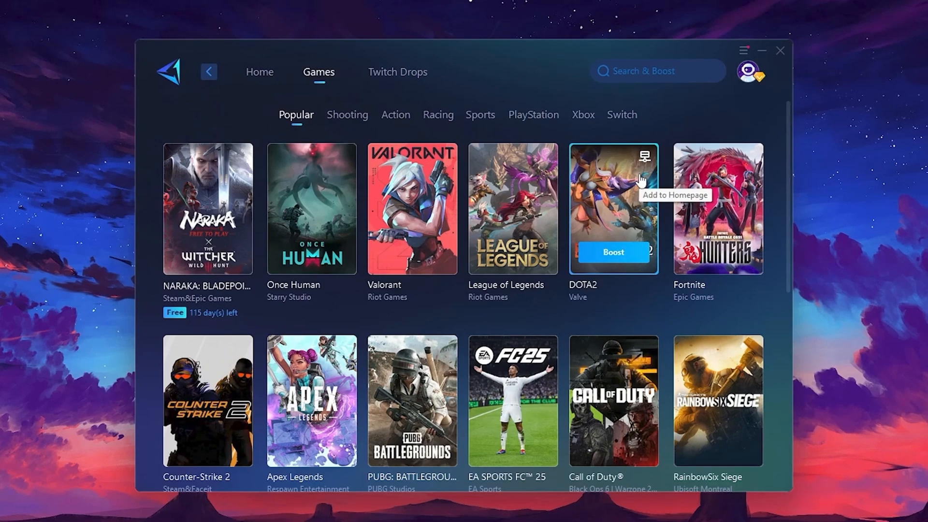
left_click(259, 71)
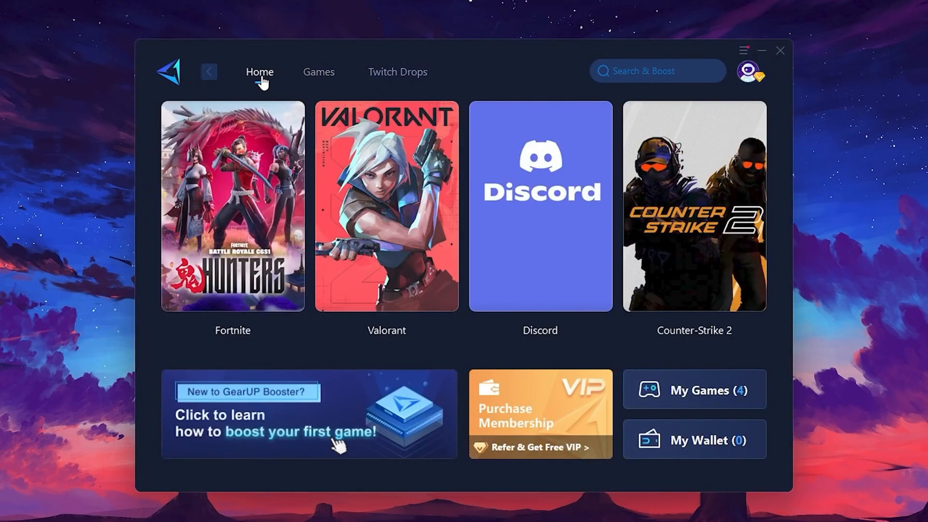
mouse_move(232, 204)
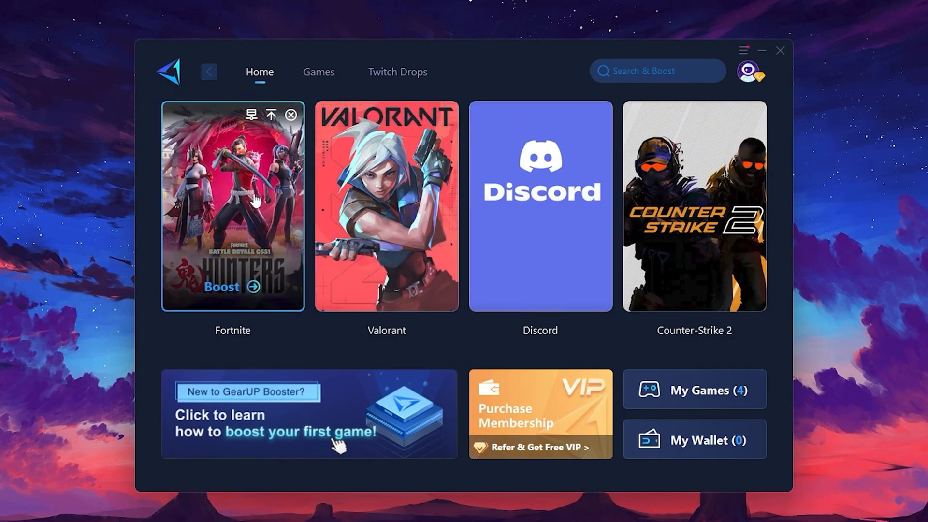
mouse_move(248, 283)
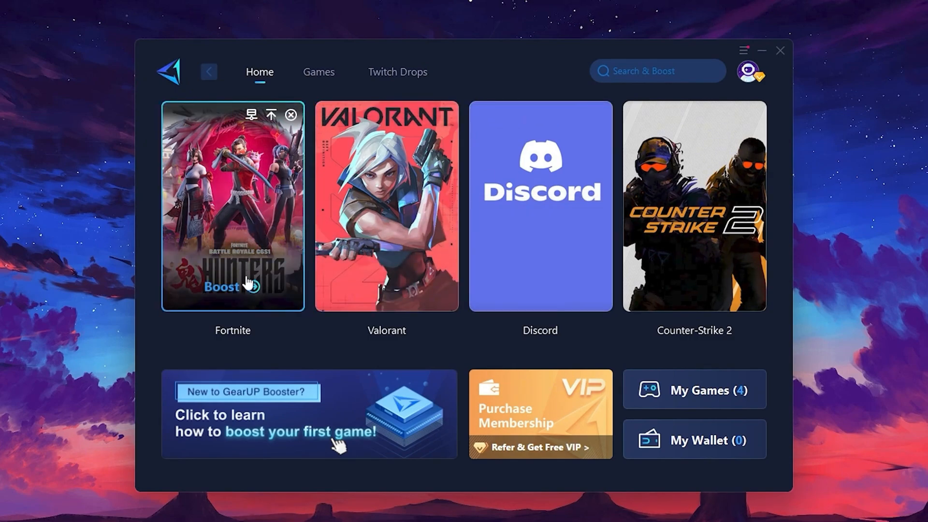
mouse_move(203, 248)
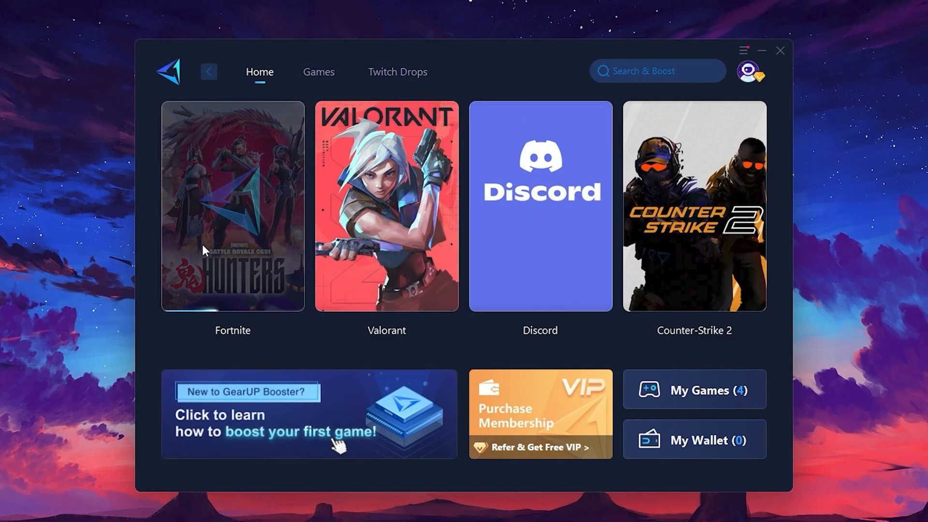
mouse_move(243, 245)
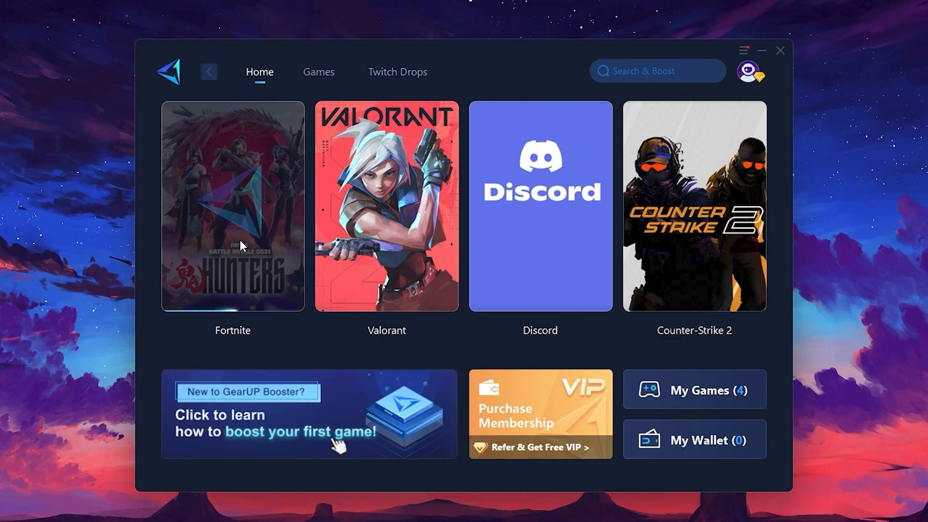
left_click(232, 205)
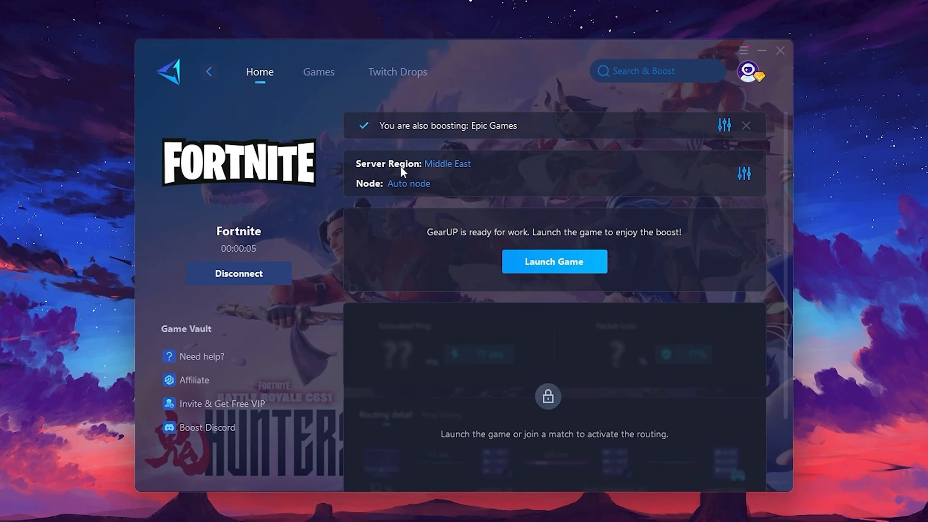
mouse_move(408, 172)
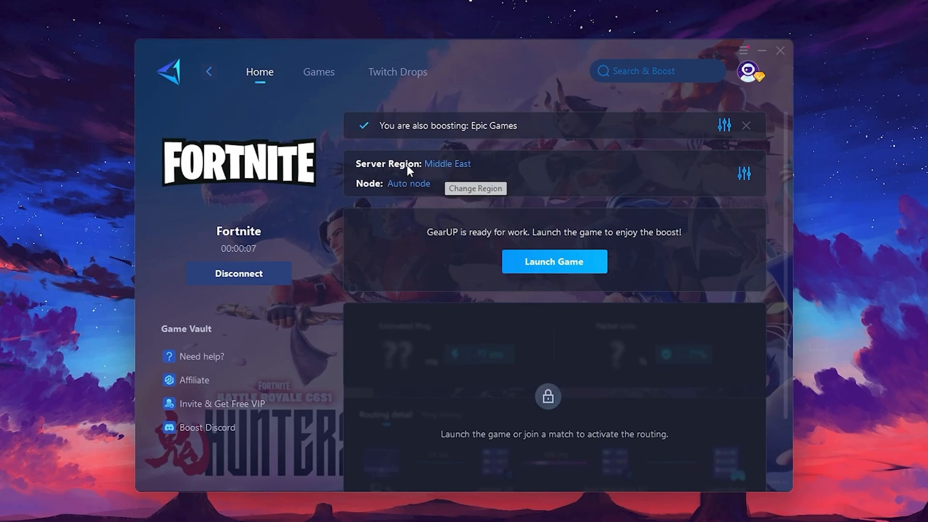
left_click(475, 188)
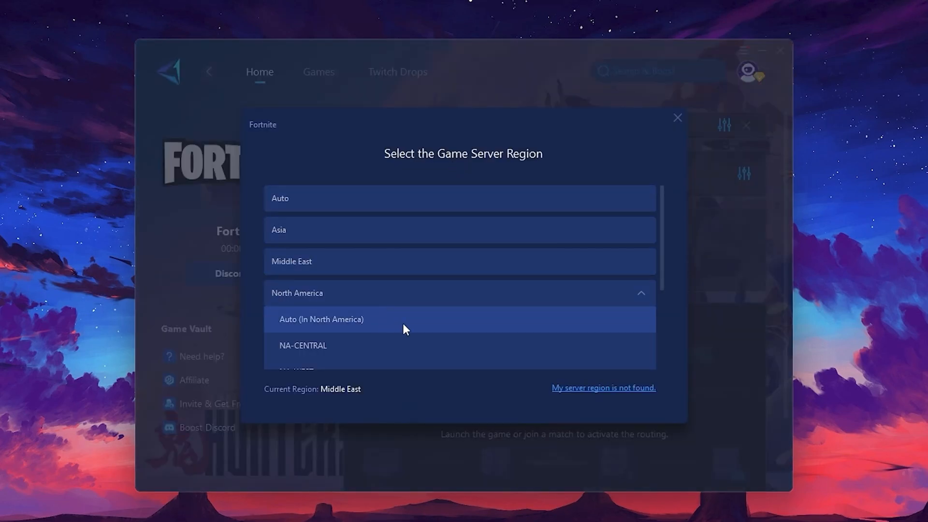
mouse_move(456, 299)
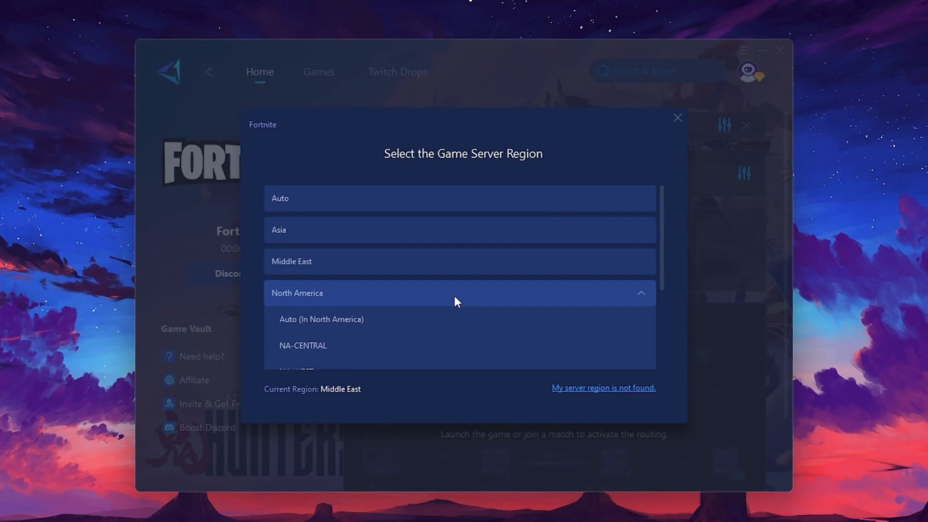
scroll("down", 3)
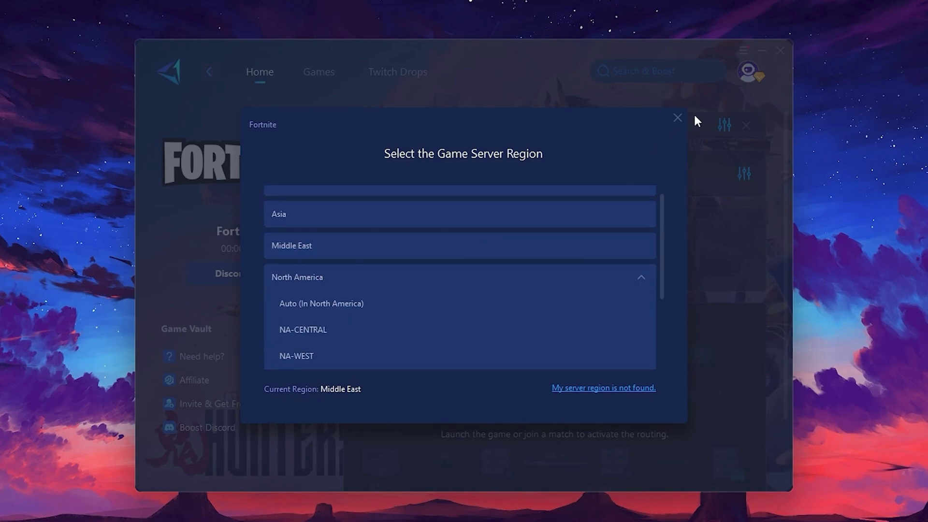
left_click(677, 118)
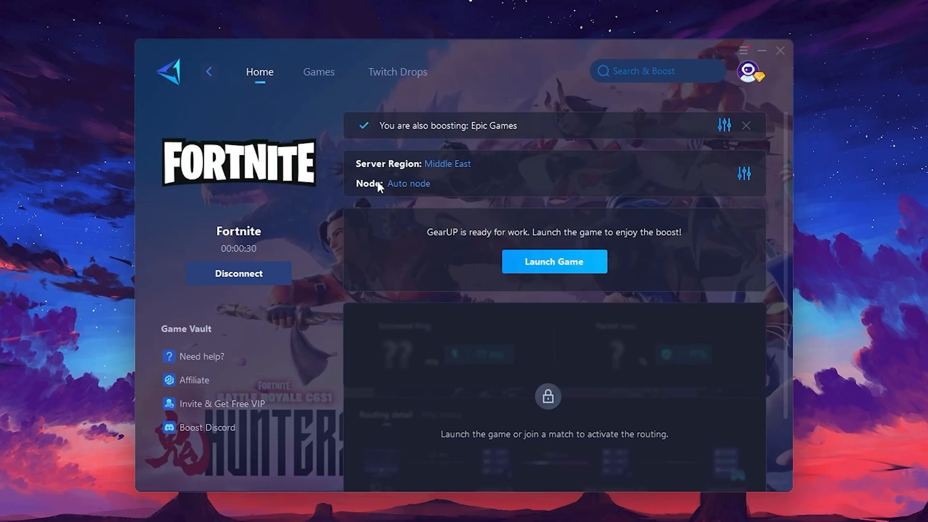
Choose the Dubai, AE 112 node from Fortnite's Middle East node list
left_click(408, 184)
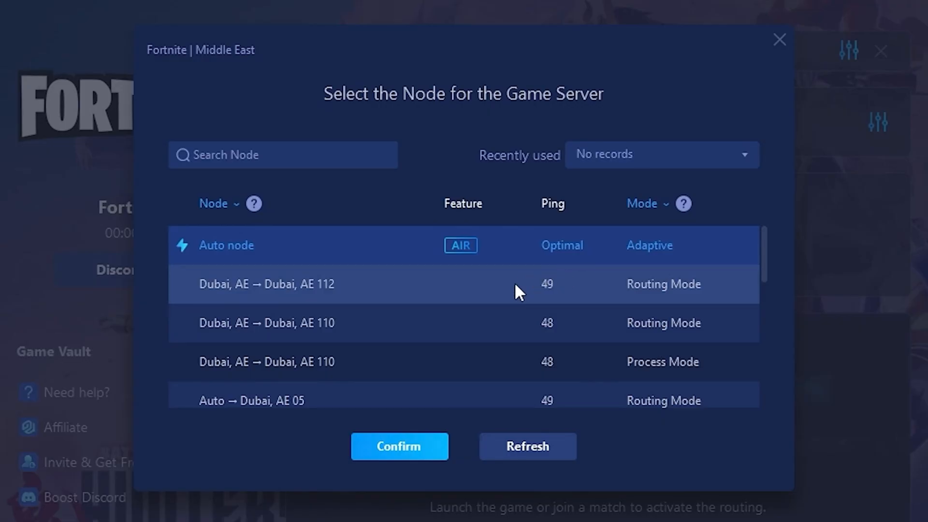
scroll("down", 3)
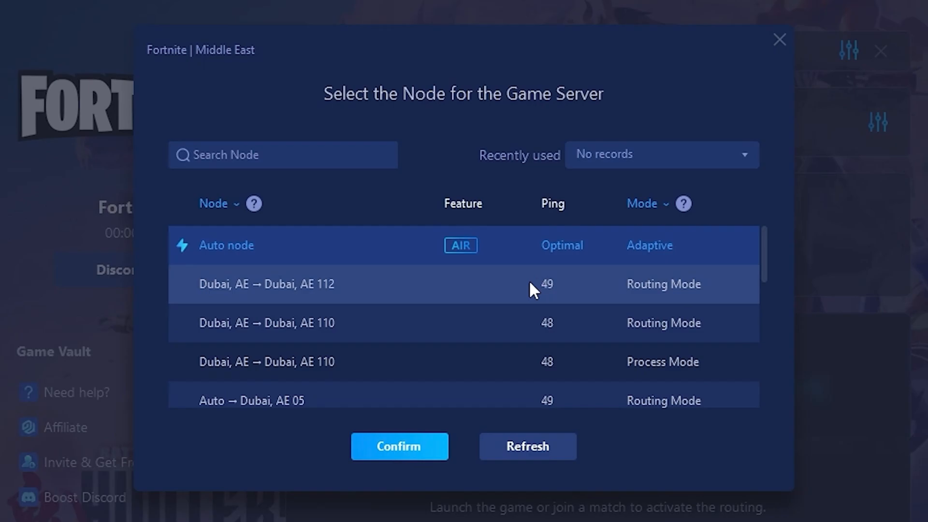
left_click(399, 447)
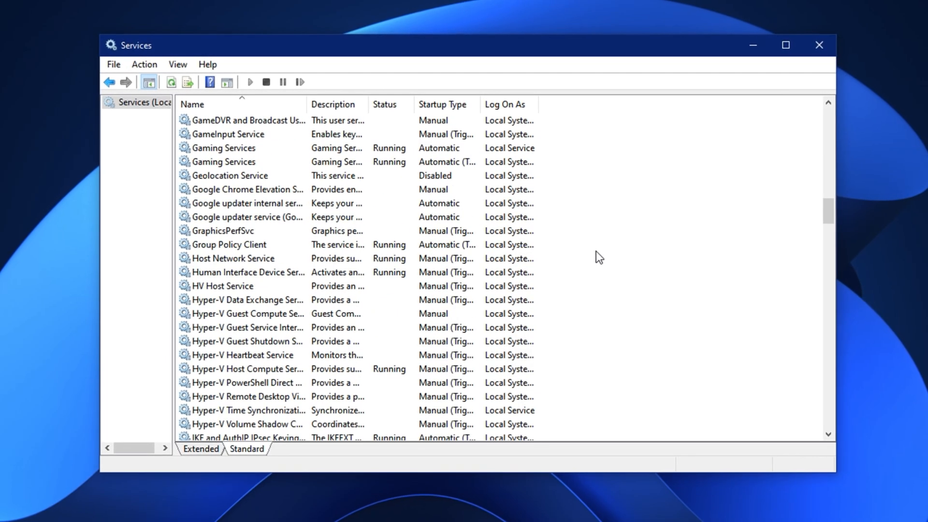
Set the SysMain service's startup type to Disabled
scroll("down", 3)
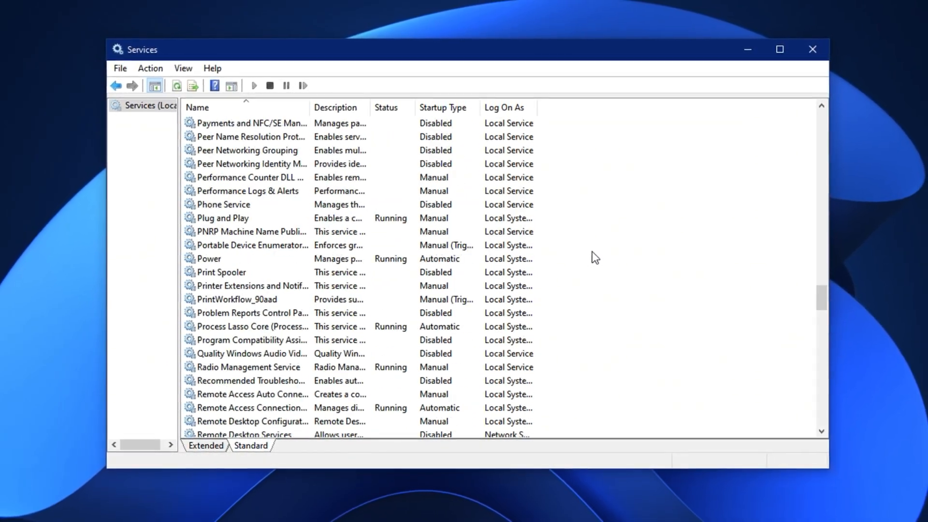
scroll("down", 3)
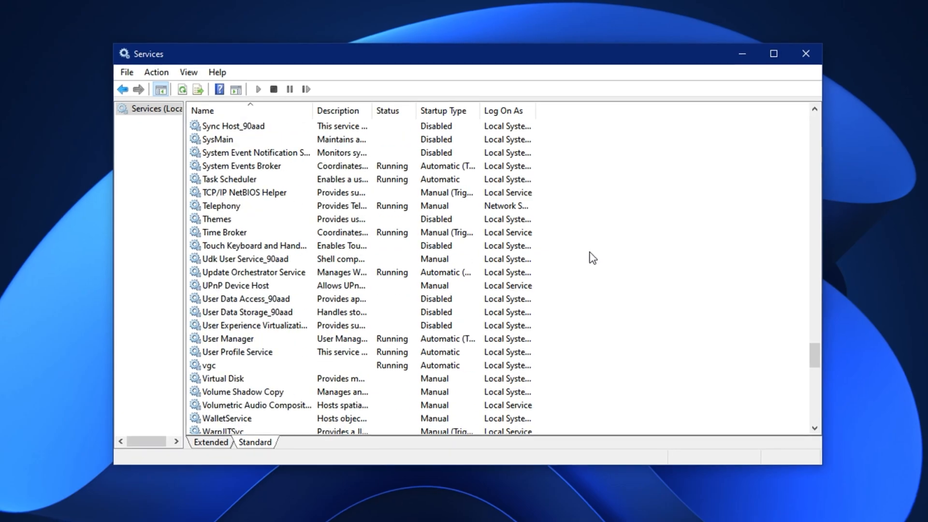
scroll("down", 3)
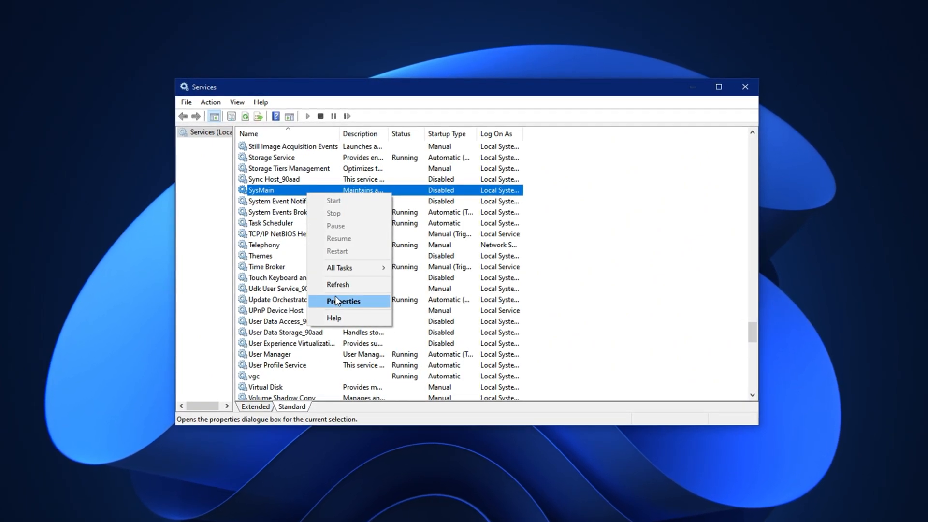
left_click(343, 300)
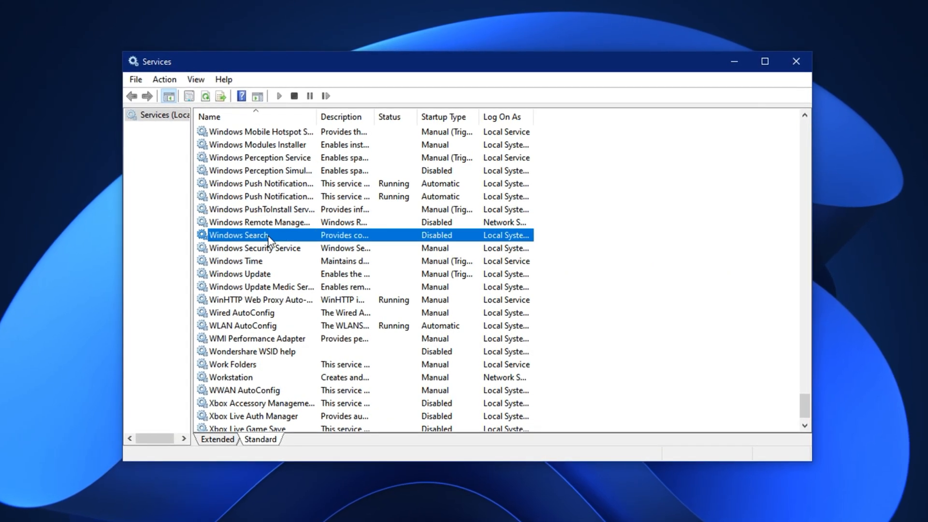
Set the Windows Search service's startup type to Disabled and confirm
double_click(239, 235)
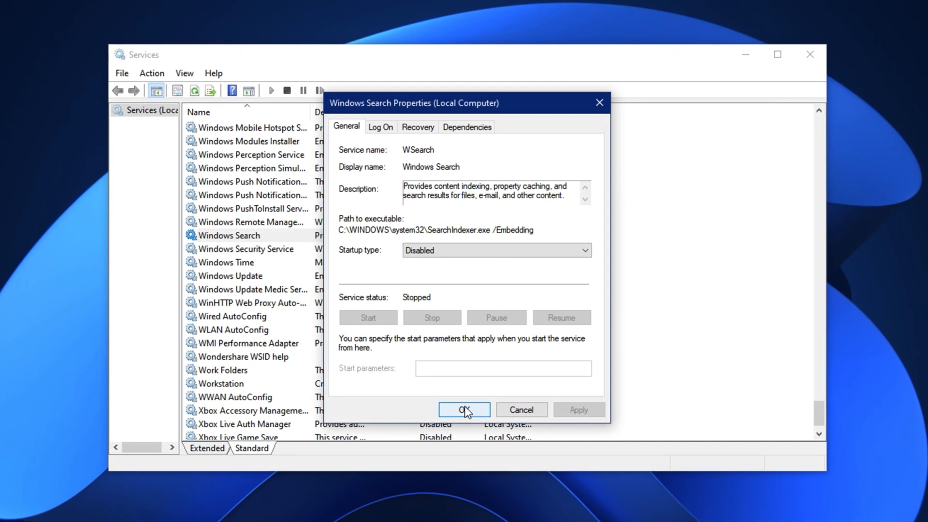
left_click(463, 409)
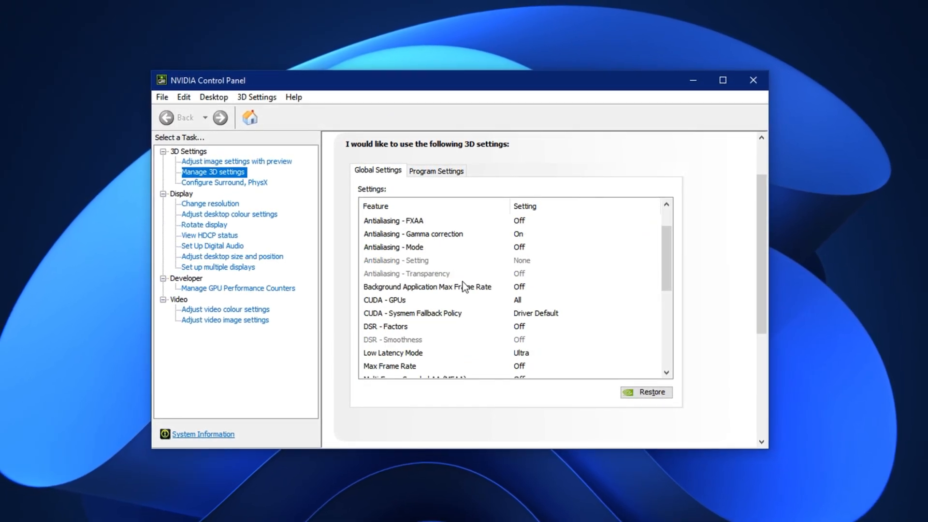
Show the Adjust Image Settings with Preview page using the advanced 3D image settings
scroll("down", 3)
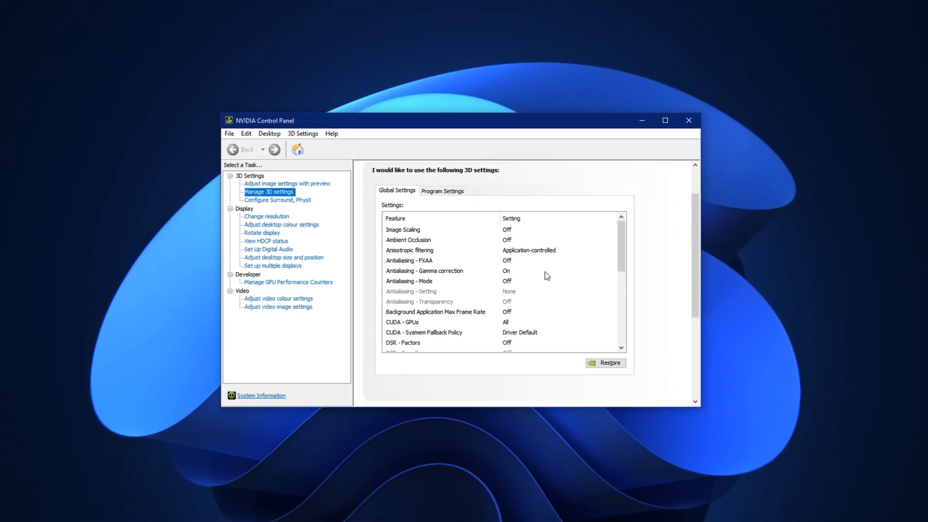
left_click(286, 183)
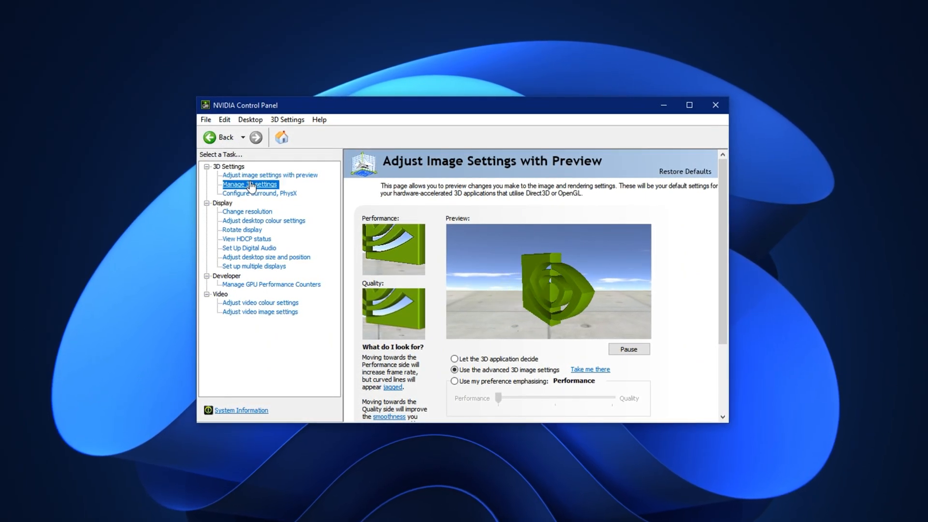
In Global Settings, set Low Latency Mode to Ultra and OpenGL rendering GPU to GTX 1050 Ti
left_click(248, 184)
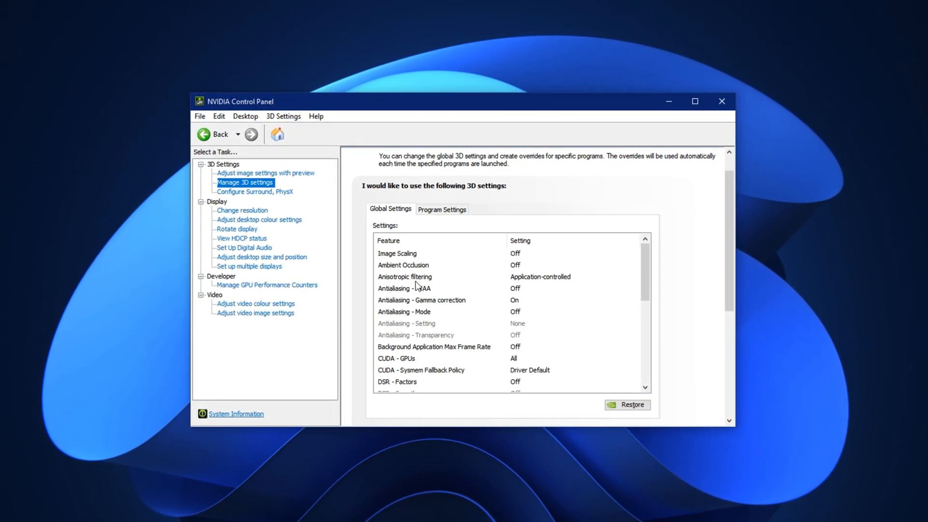
scroll("down", 3)
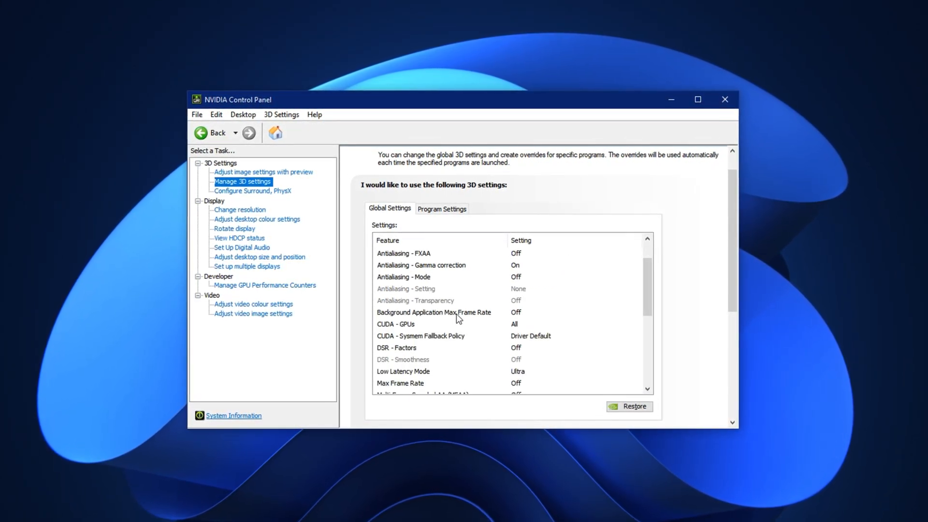
scroll("down", 3)
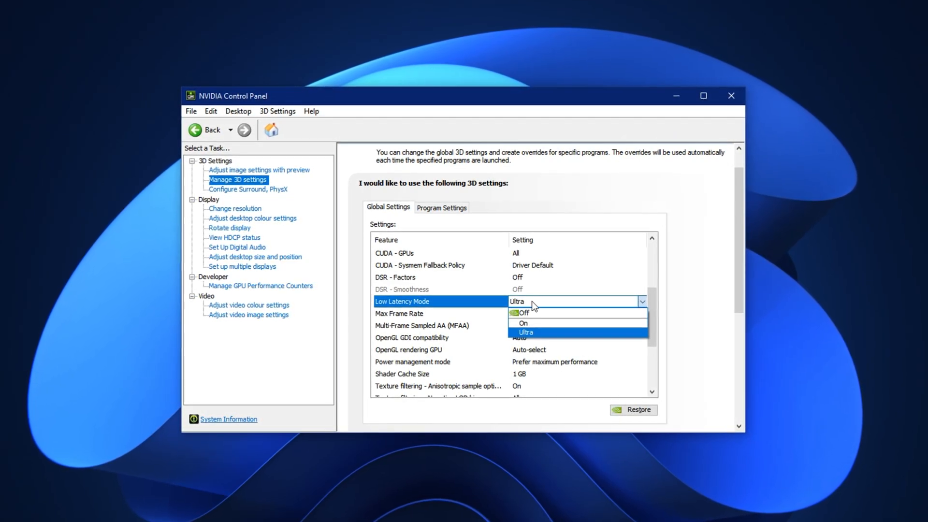
left_click(526, 331)
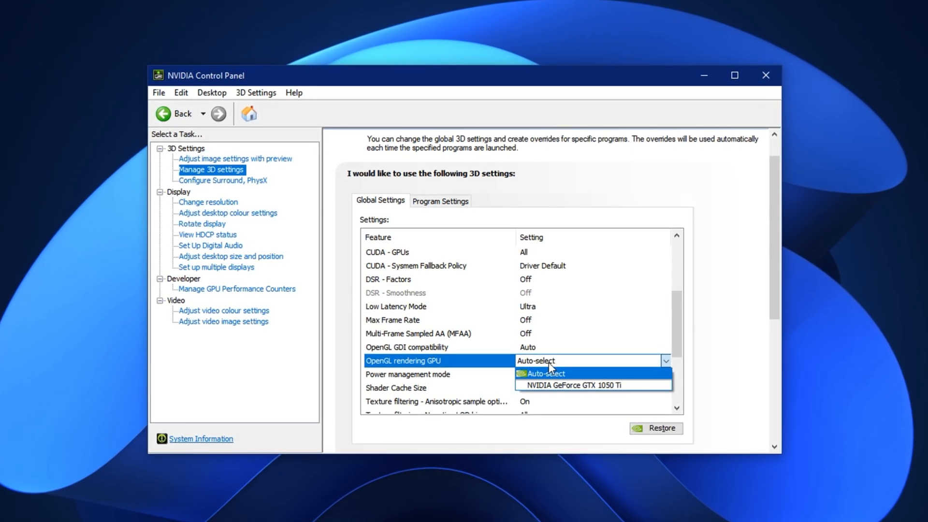
left_click(565, 385)
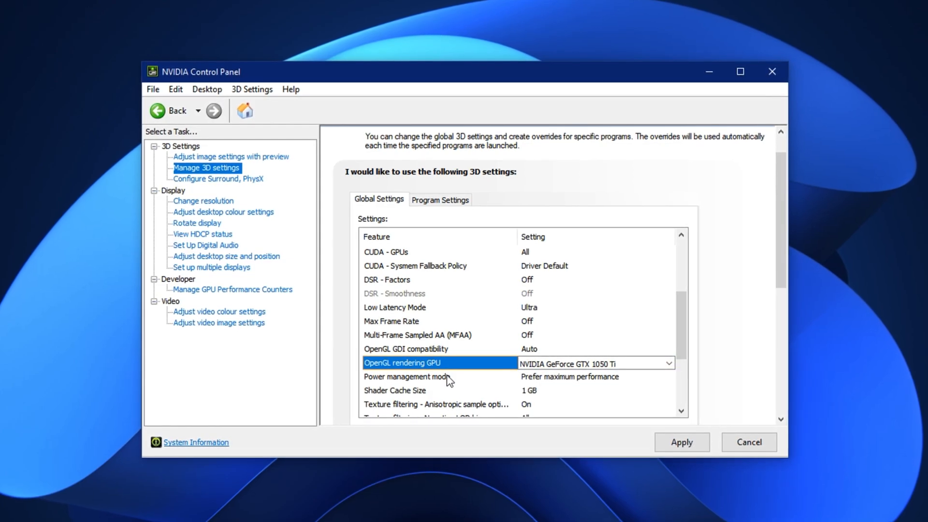
Set Vertical sync to Off in the global 3D settings
scroll("down", 3)
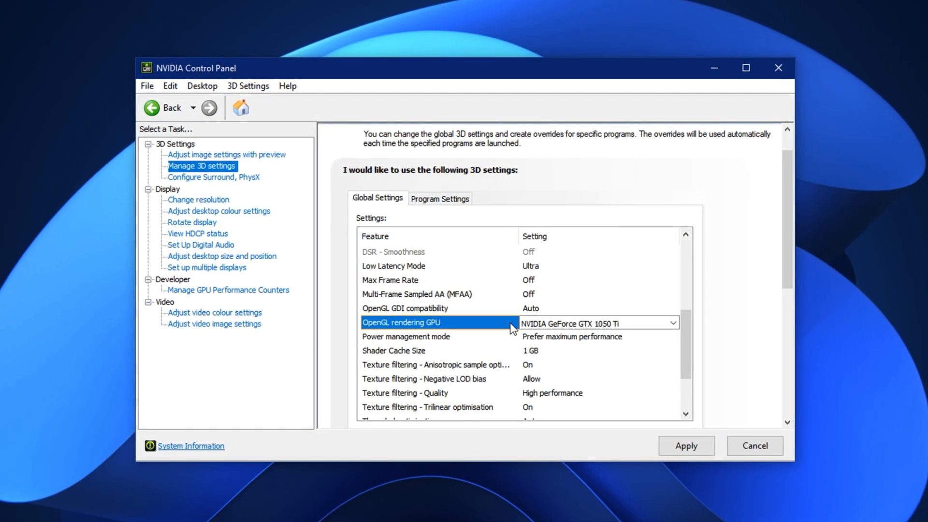
left_click(676, 379)
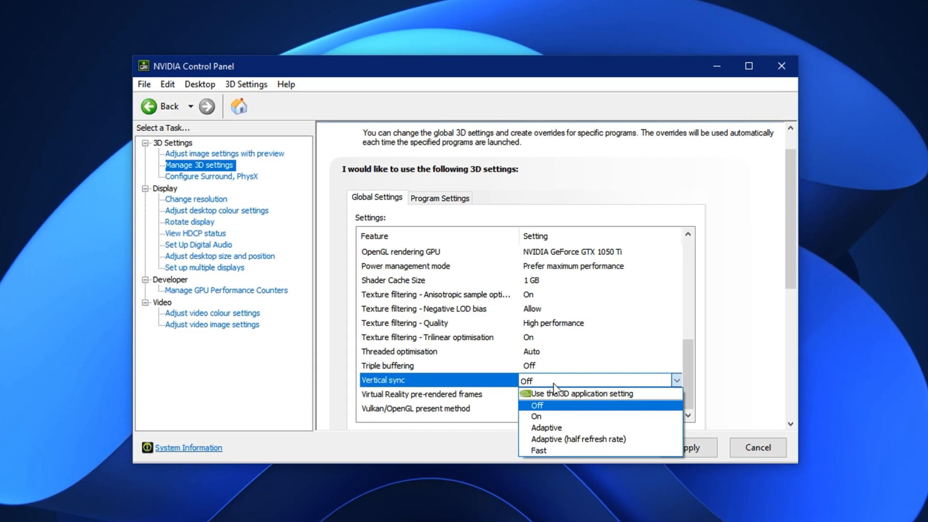
left_click(535, 405)
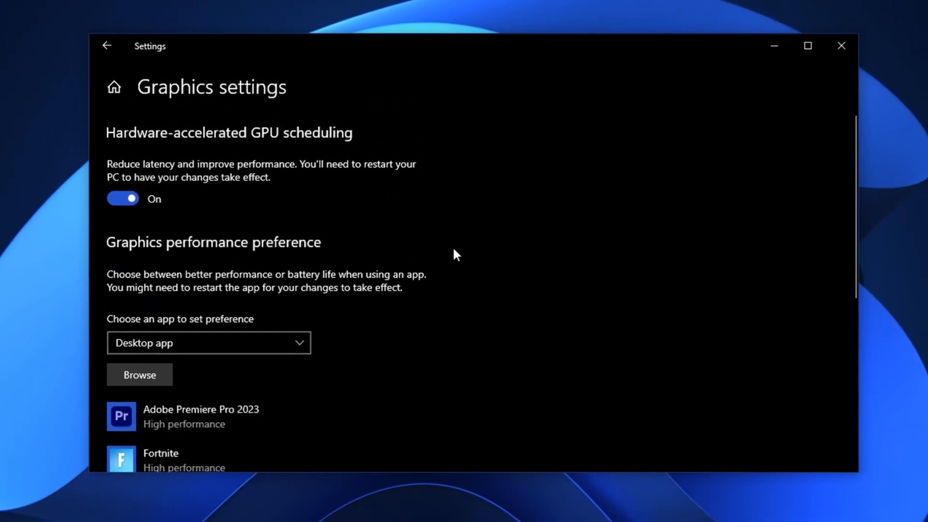
Leave the Graphics settings page and bring up the desktop shortcut menu
scroll("down", 3)
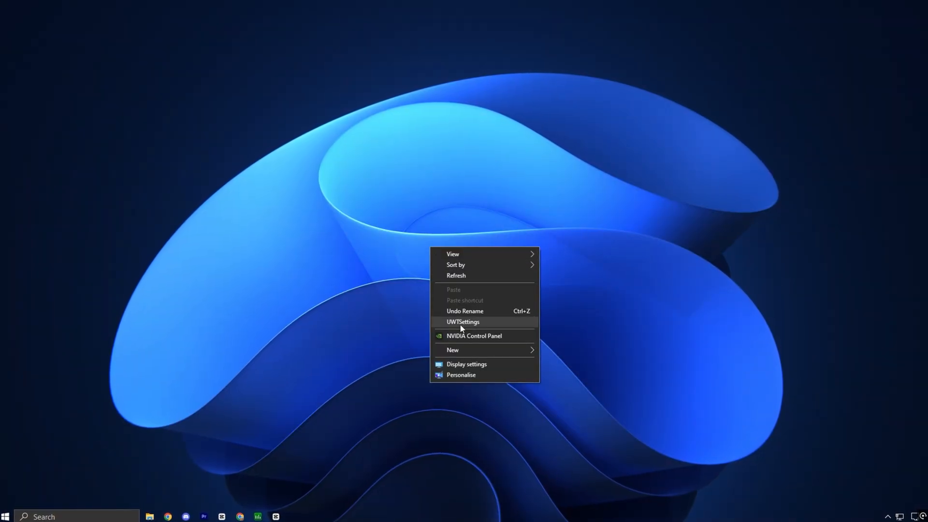
Go through Display settings to the Graphics performance preference list of High performance apps
left_click(463, 320)
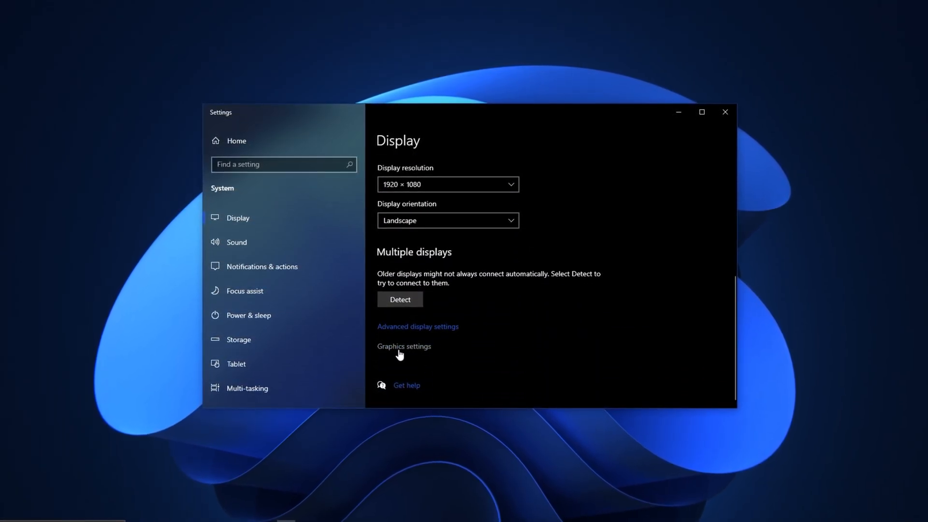
left_click(404, 346)
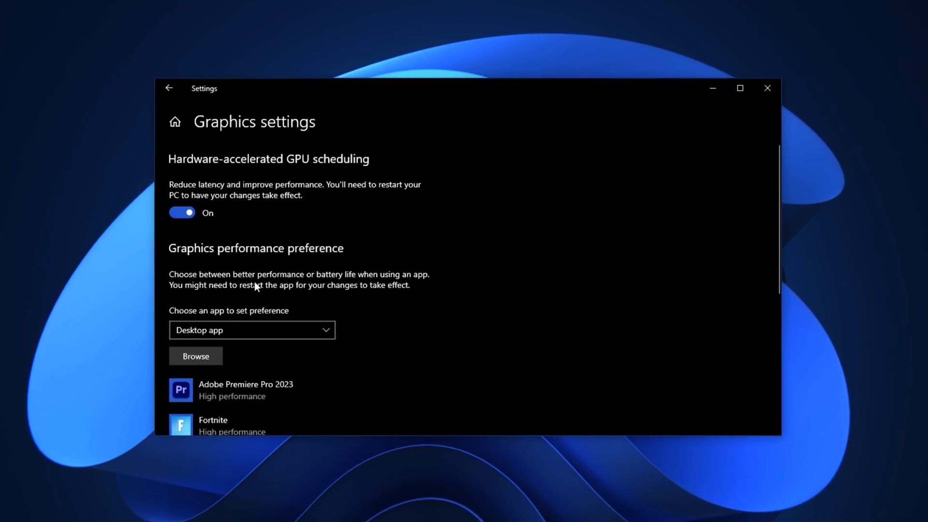
scroll("down", 3)
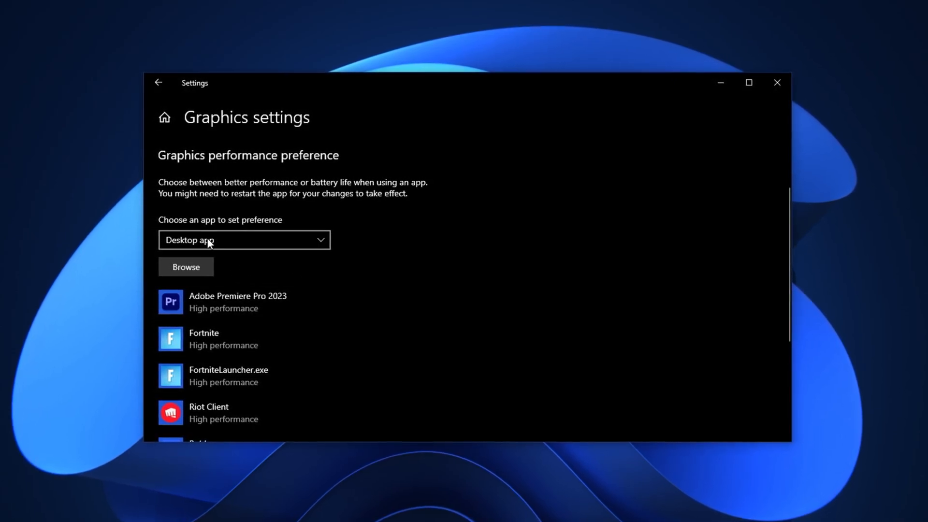
Browse into D:\Fortnite\Fortnite\FortniteGame\Binaries\Win64 for the game executable
left_click(243, 239)
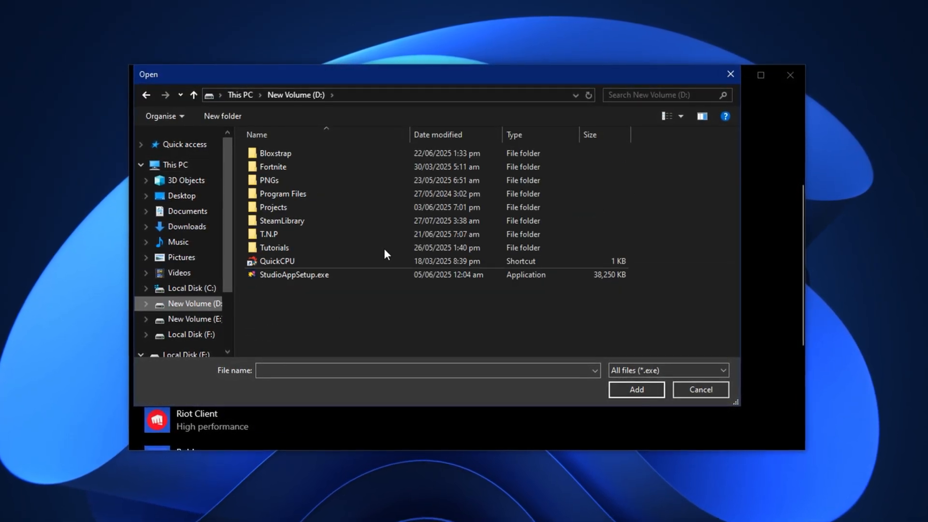
double_click(272, 166)
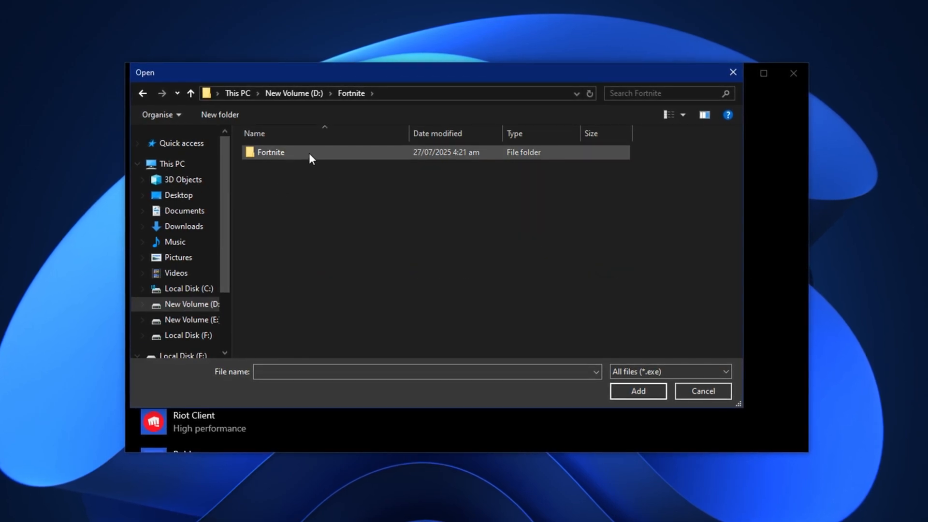
double_click(271, 152)
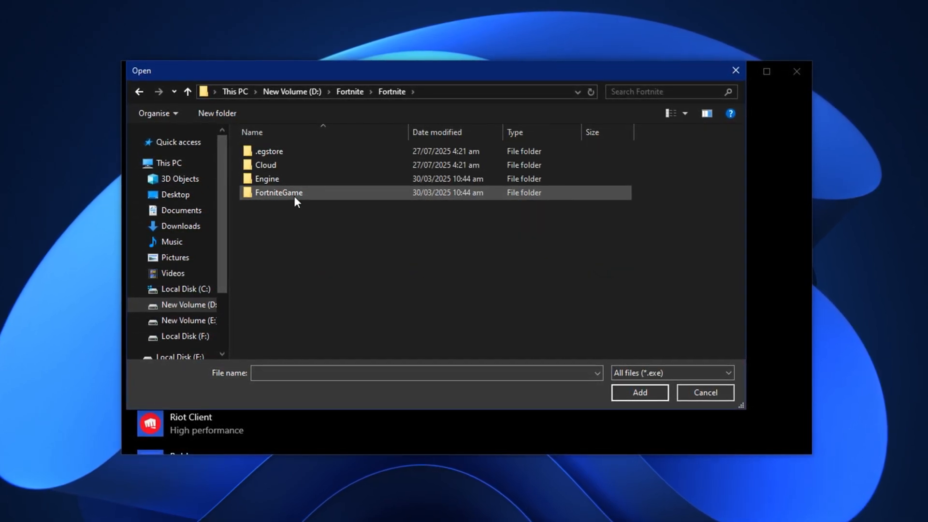
double_click(279, 192)
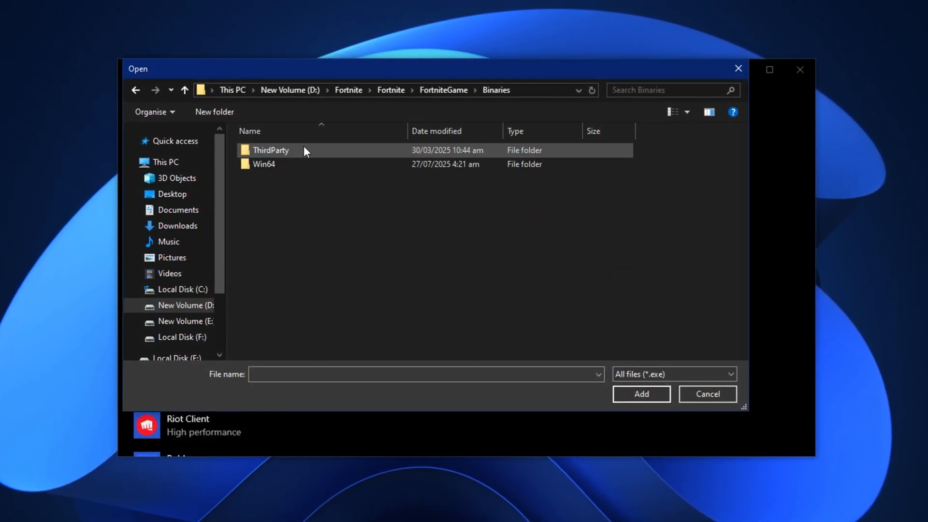
double_click(263, 164)
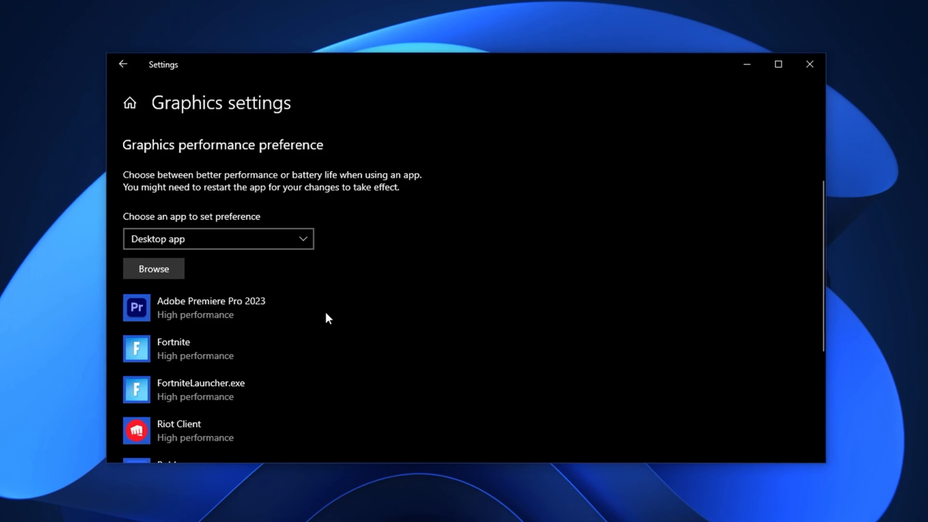
Save Fortnite's graphics preference as High performance on the GTX 1050 Ti
scroll("down", 3)
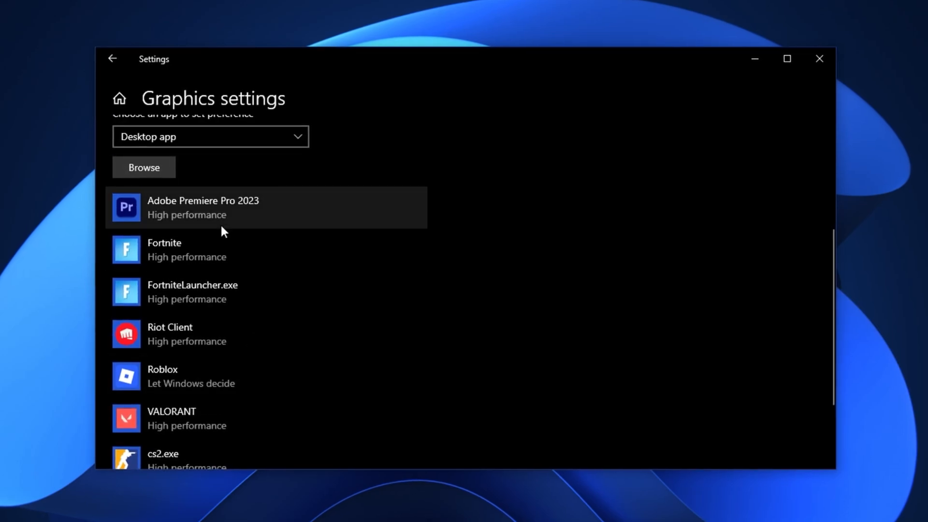
left_click(162, 250)
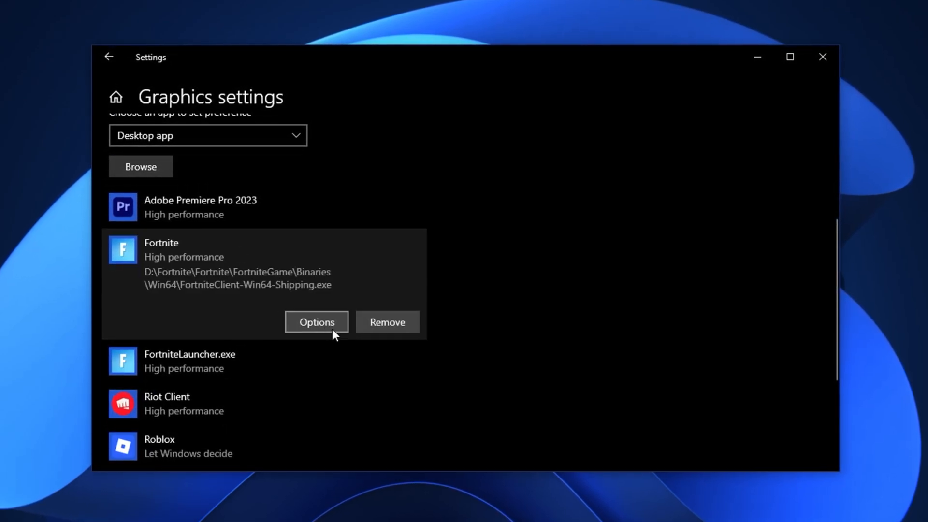
left_click(316, 321)
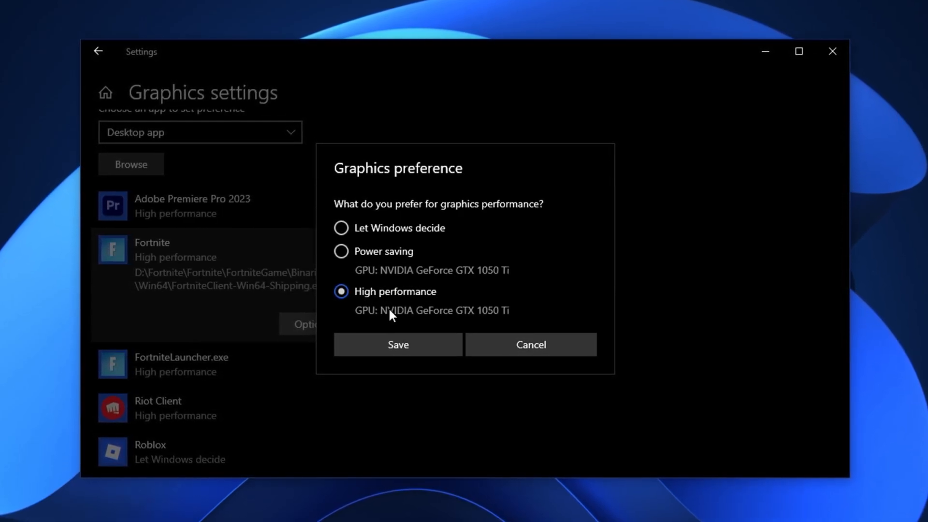
left_click(397, 344)
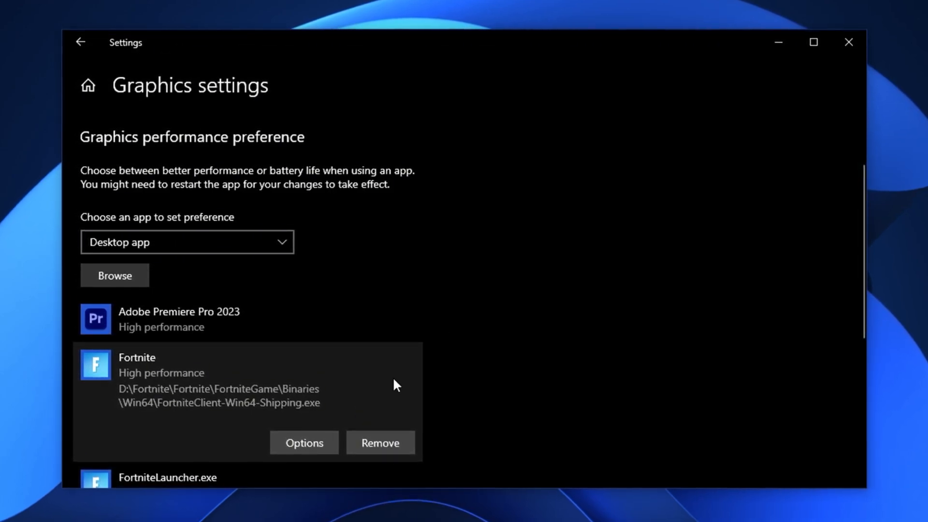
scroll("down", 3)
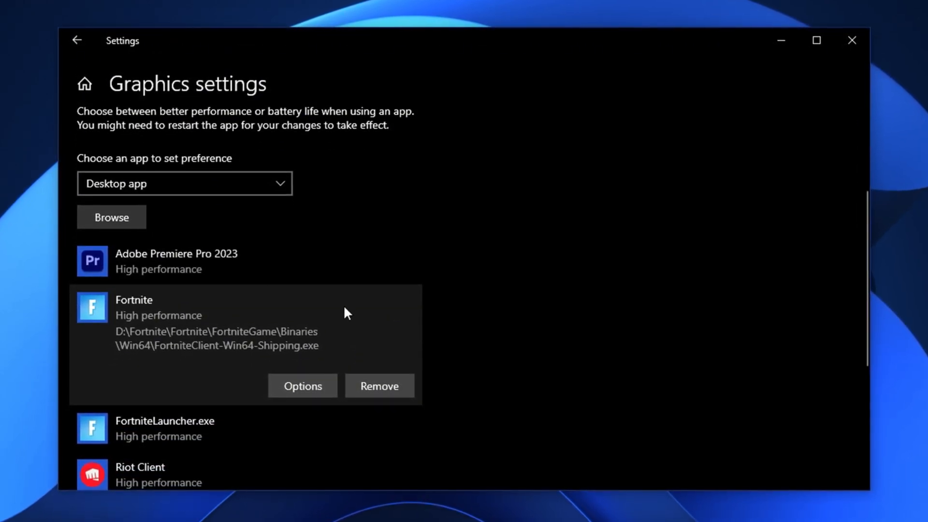